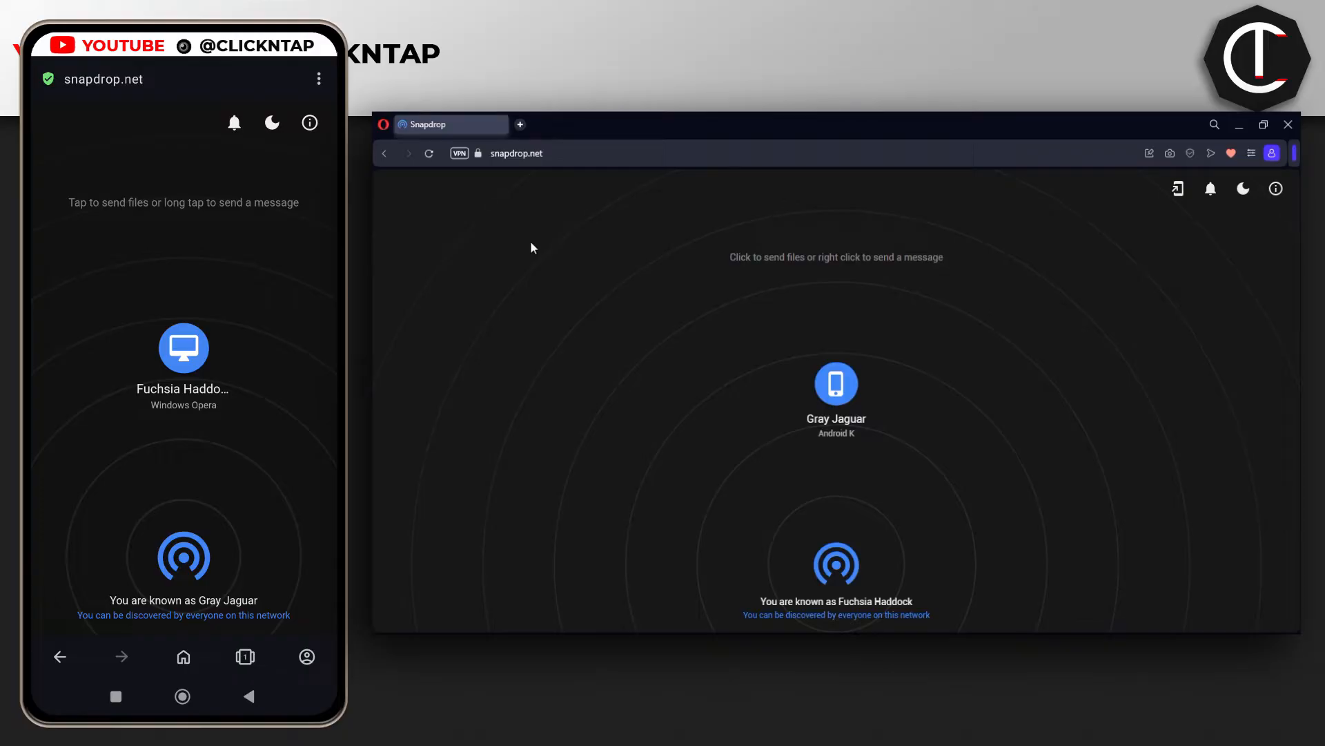
mouse_move(652, 257)
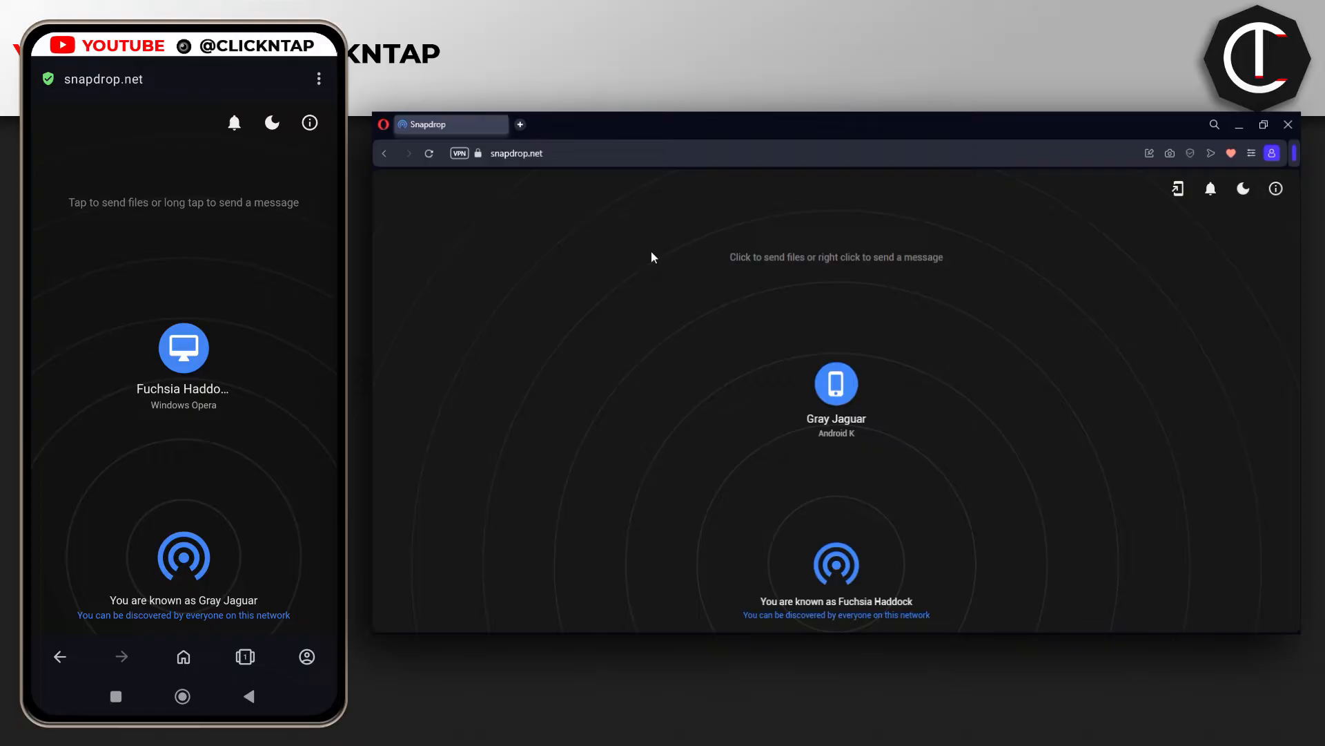
mouse_move(698, 272)
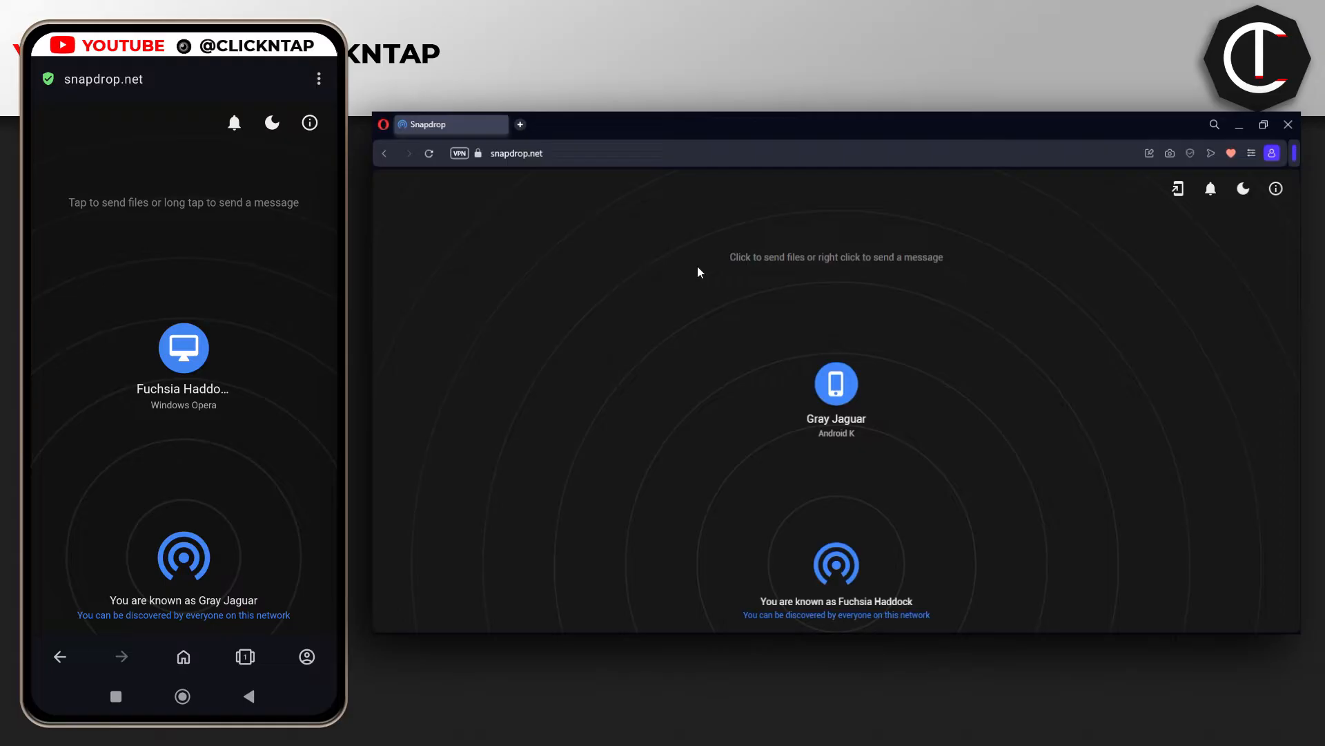
mouse_move(615, 240)
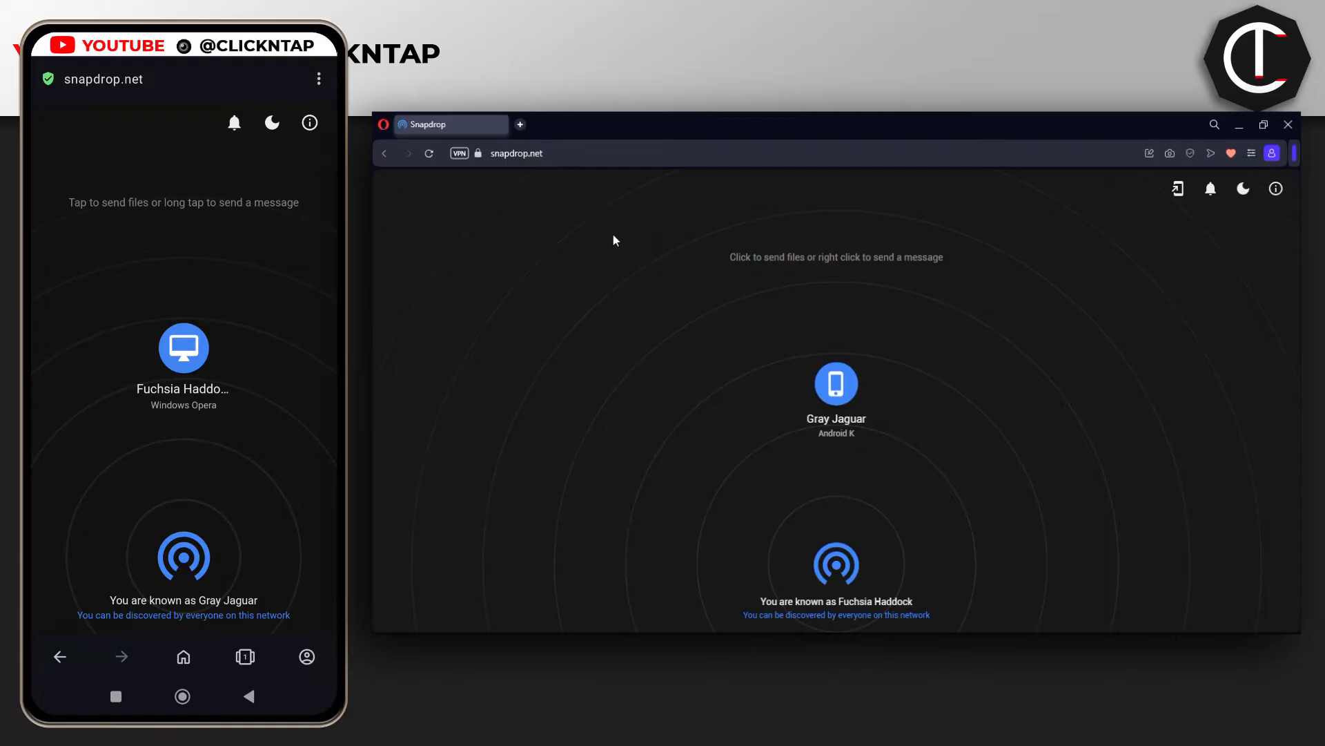
mouse_move(693, 393)
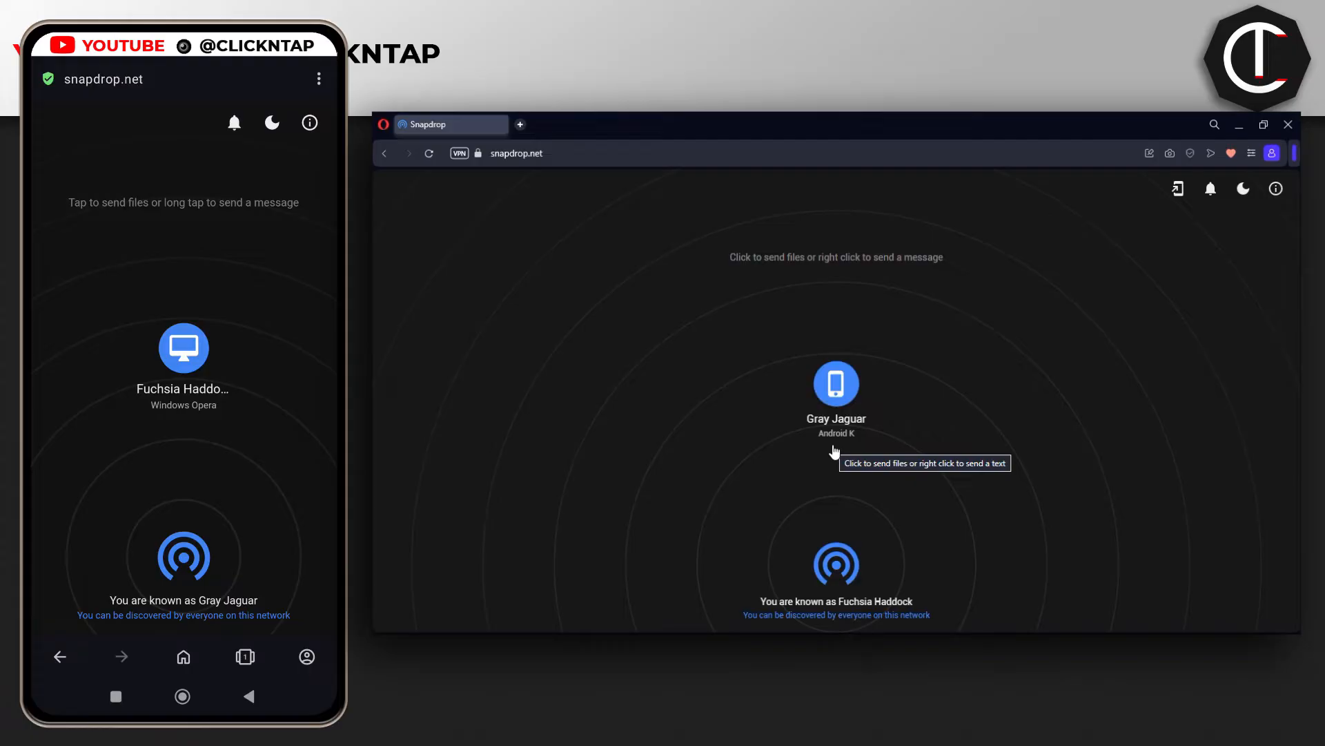
mouse_move(827, 395)
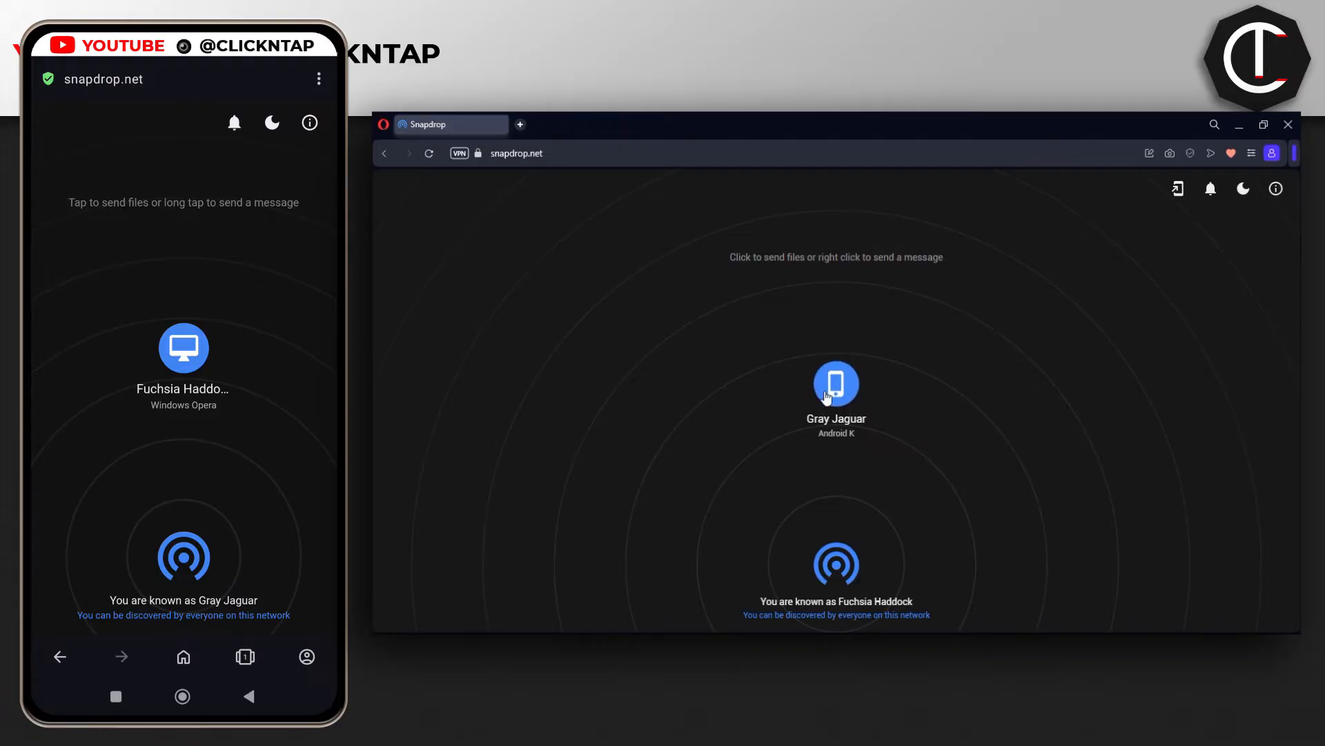
mouse_move(827, 394)
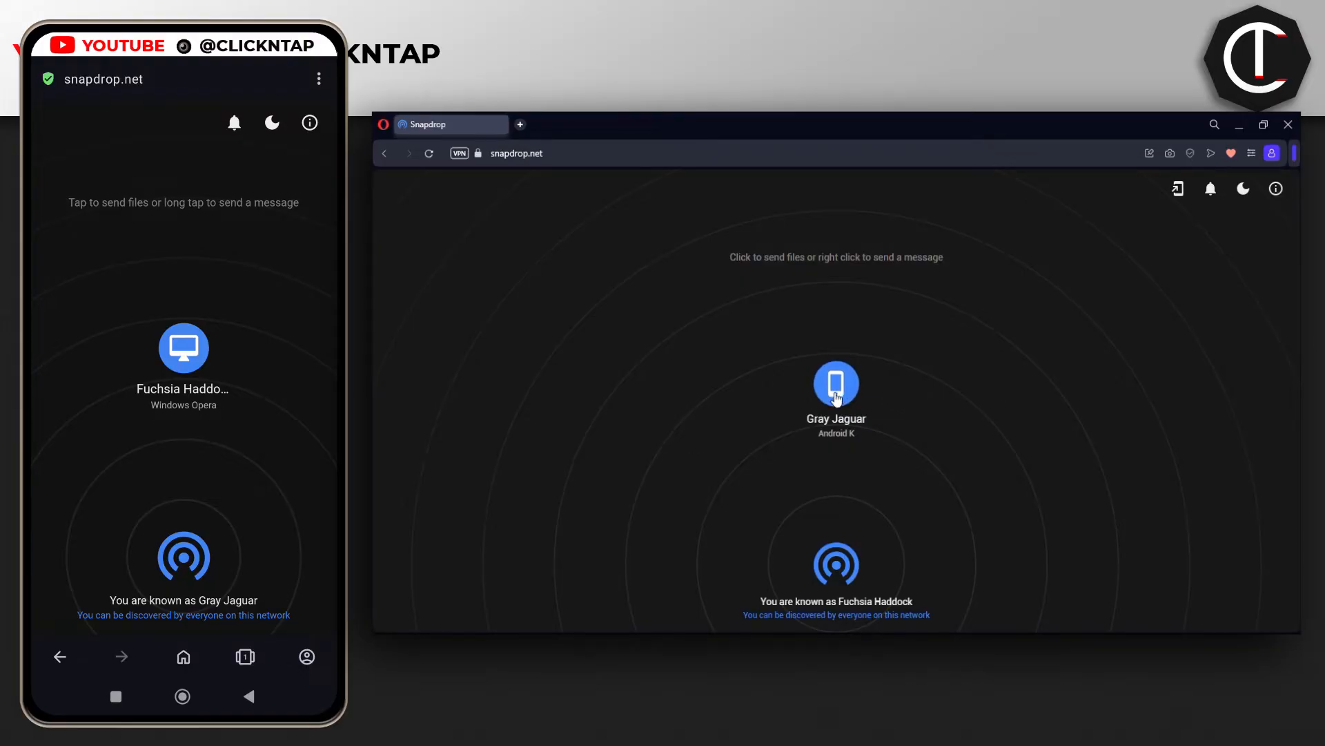
mouse_move(839, 400)
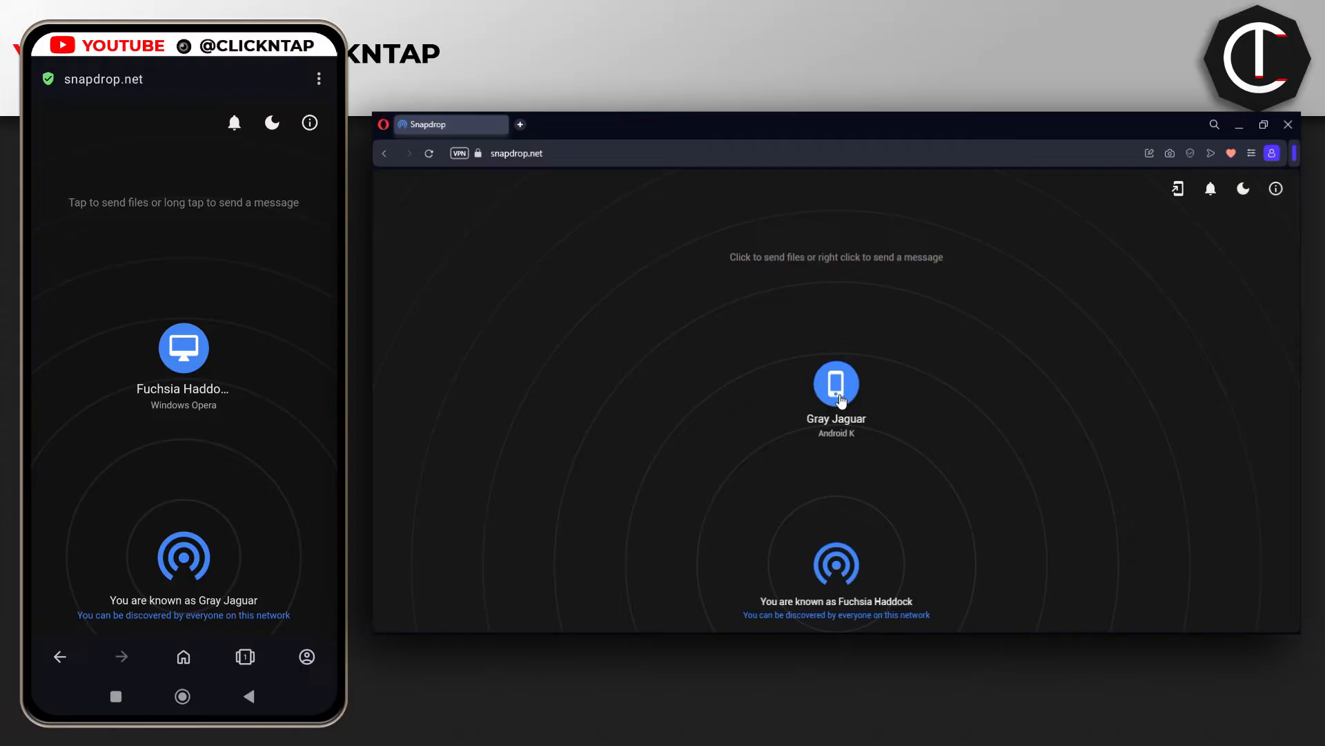
mouse_move(837, 389)
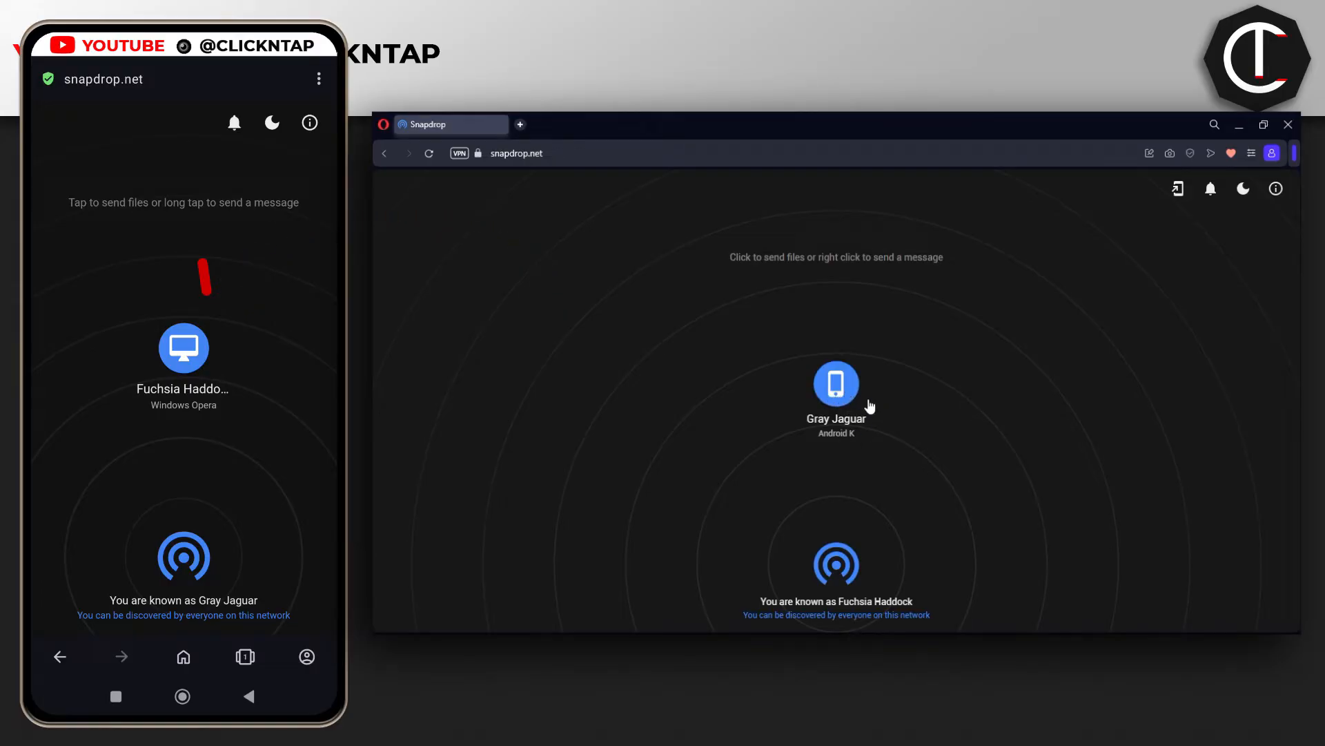
mouse_move(836, 386)
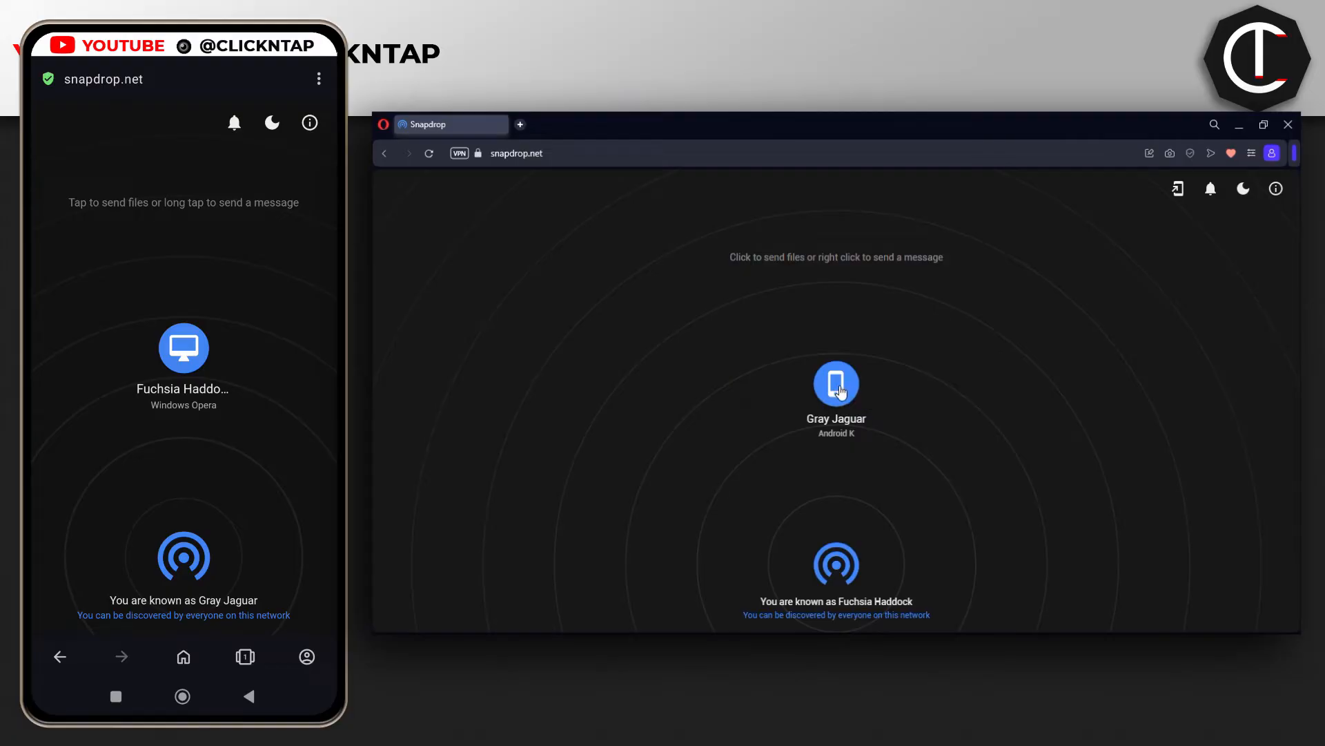
Step: Send click-and-tap-channel-art-black.png and click-and-tap-logo-black.png from the Click and Tap Files folder to Gray Jaguar
click(836, 383)
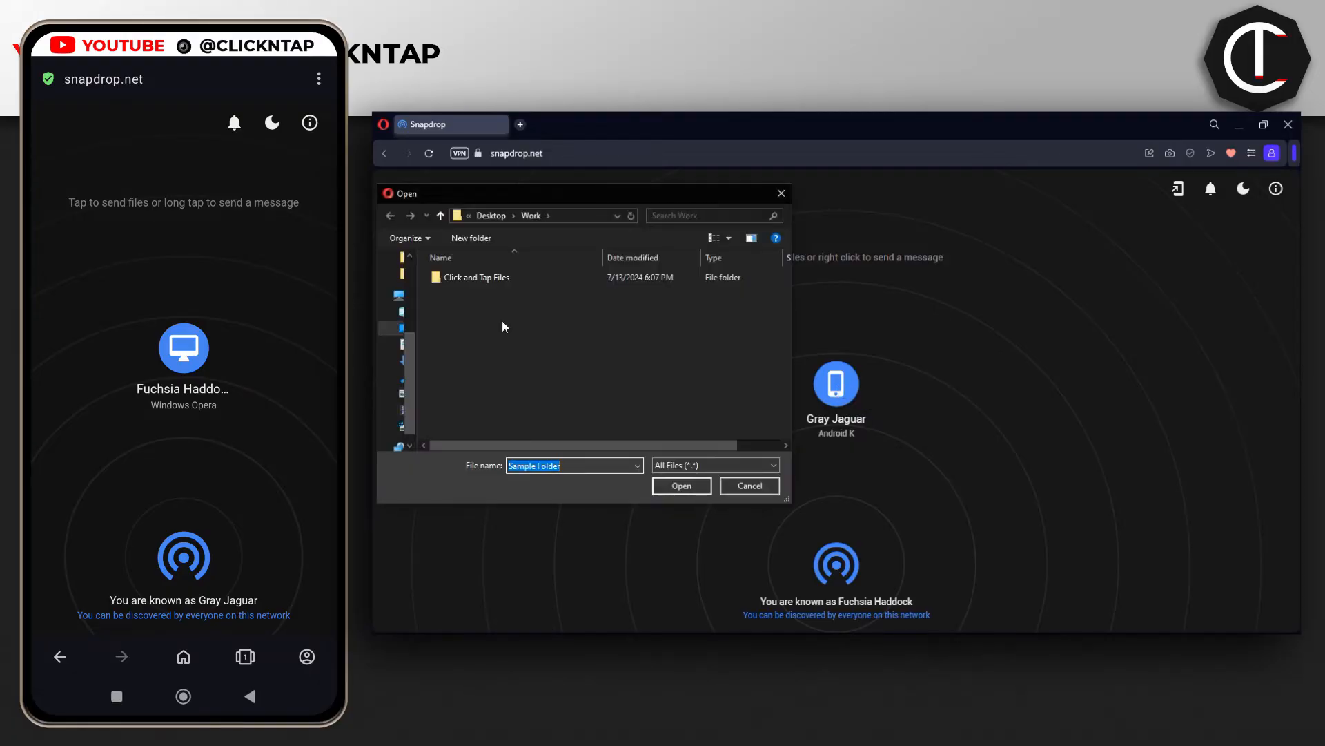
mouse_move(495, 282)
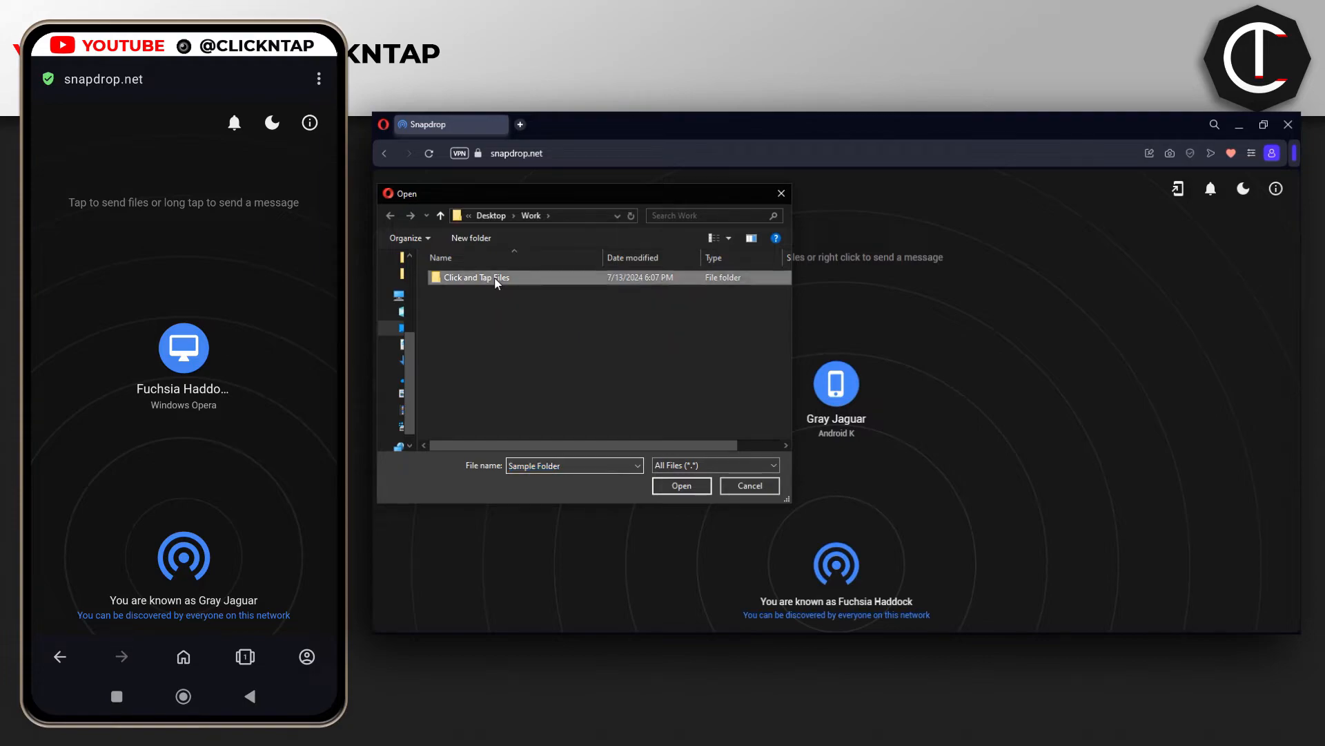
double_click(475, 276)
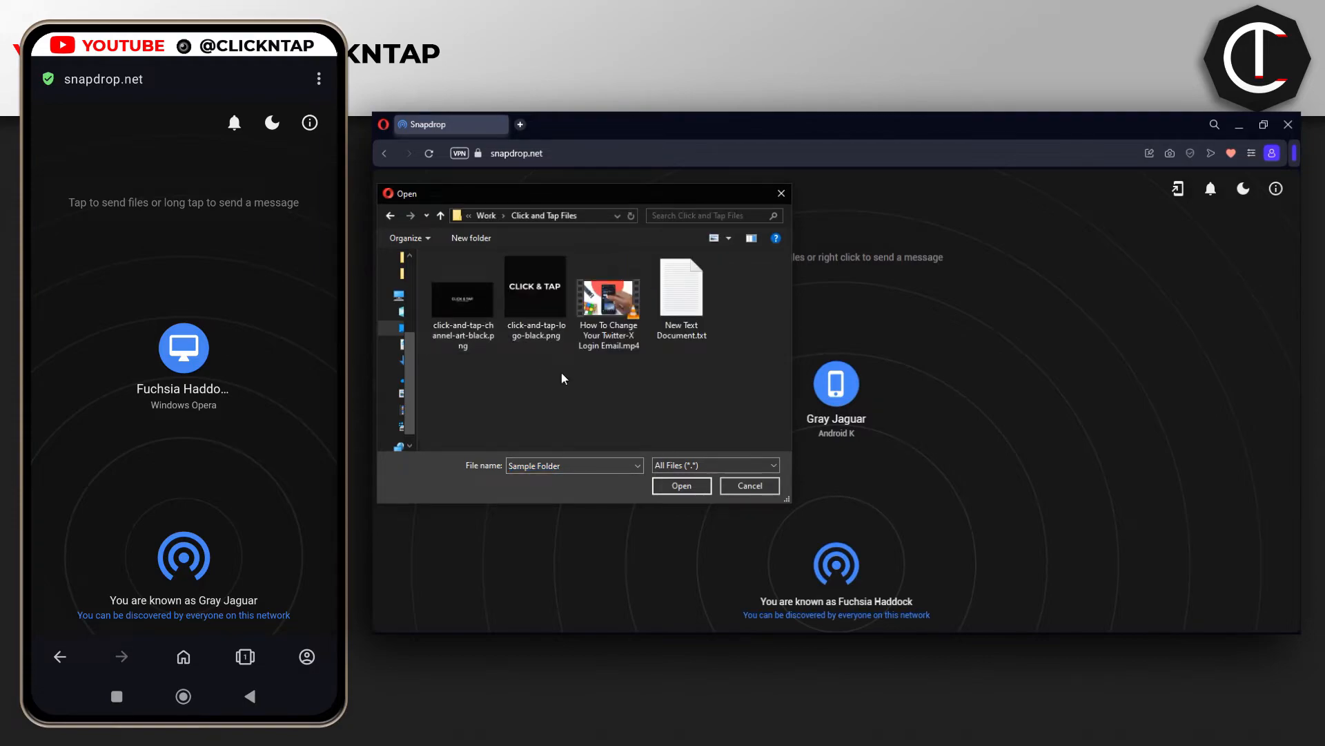
mouse_move(673, 420)
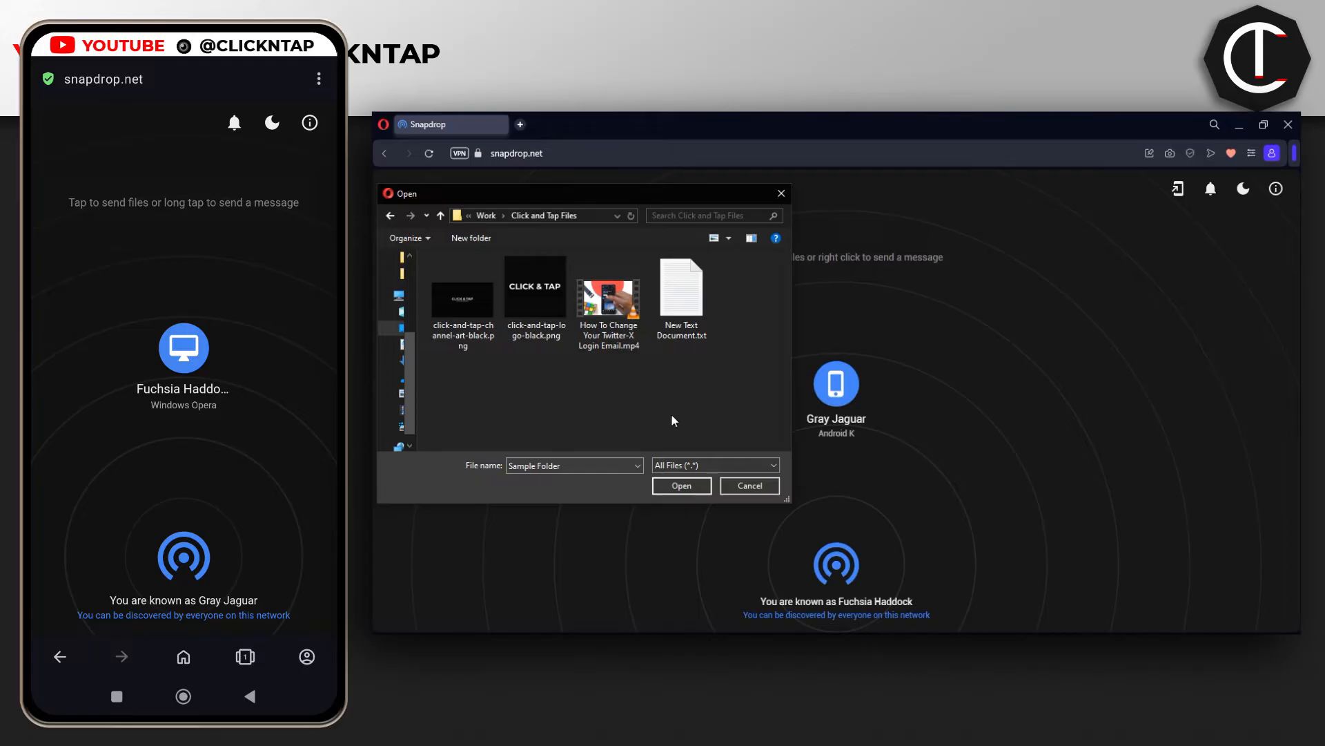
mouse_move(466, 370)
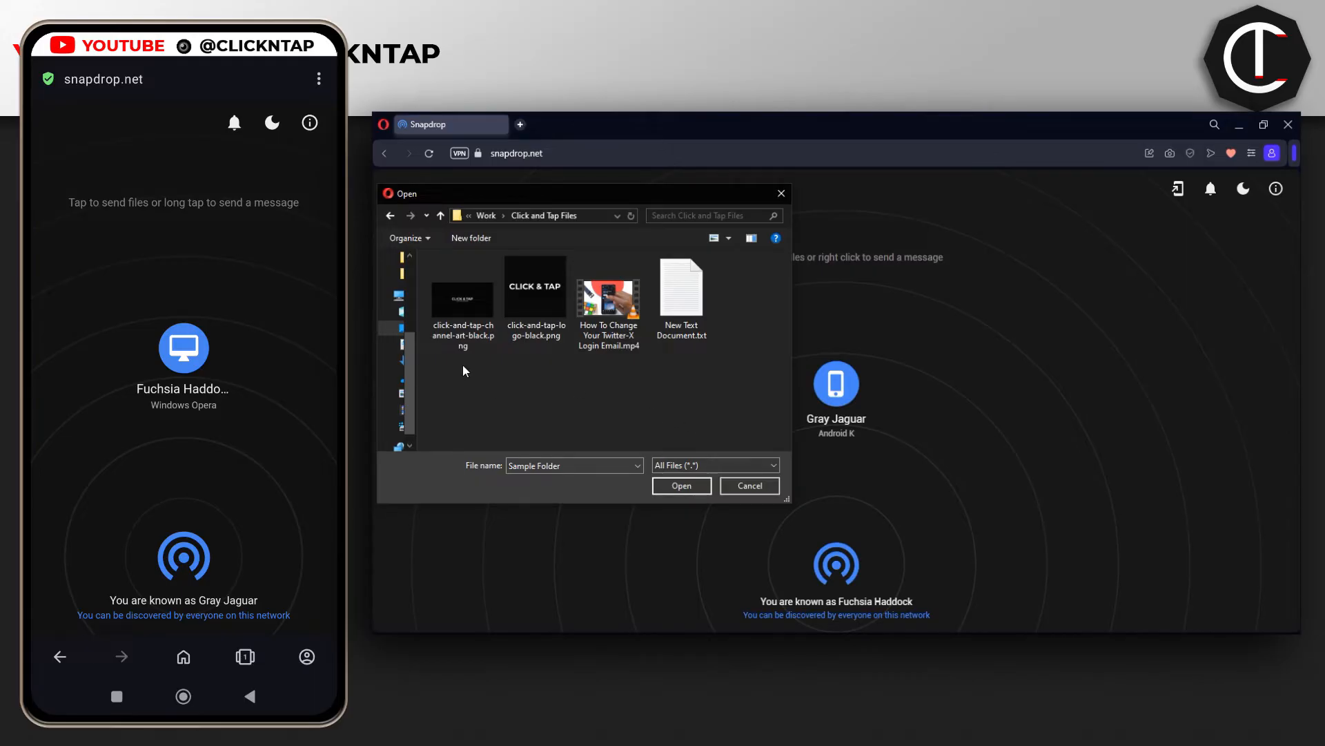
click(463, 298)
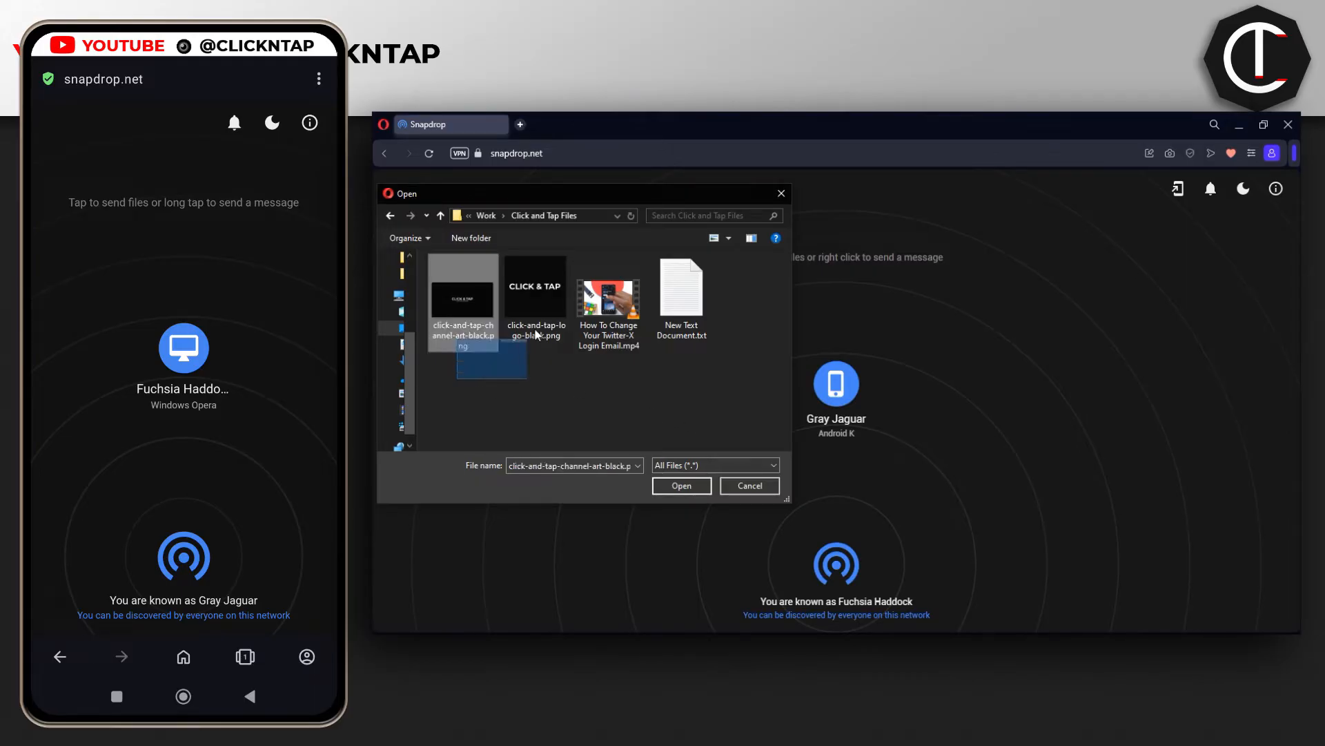
click(536, 292)
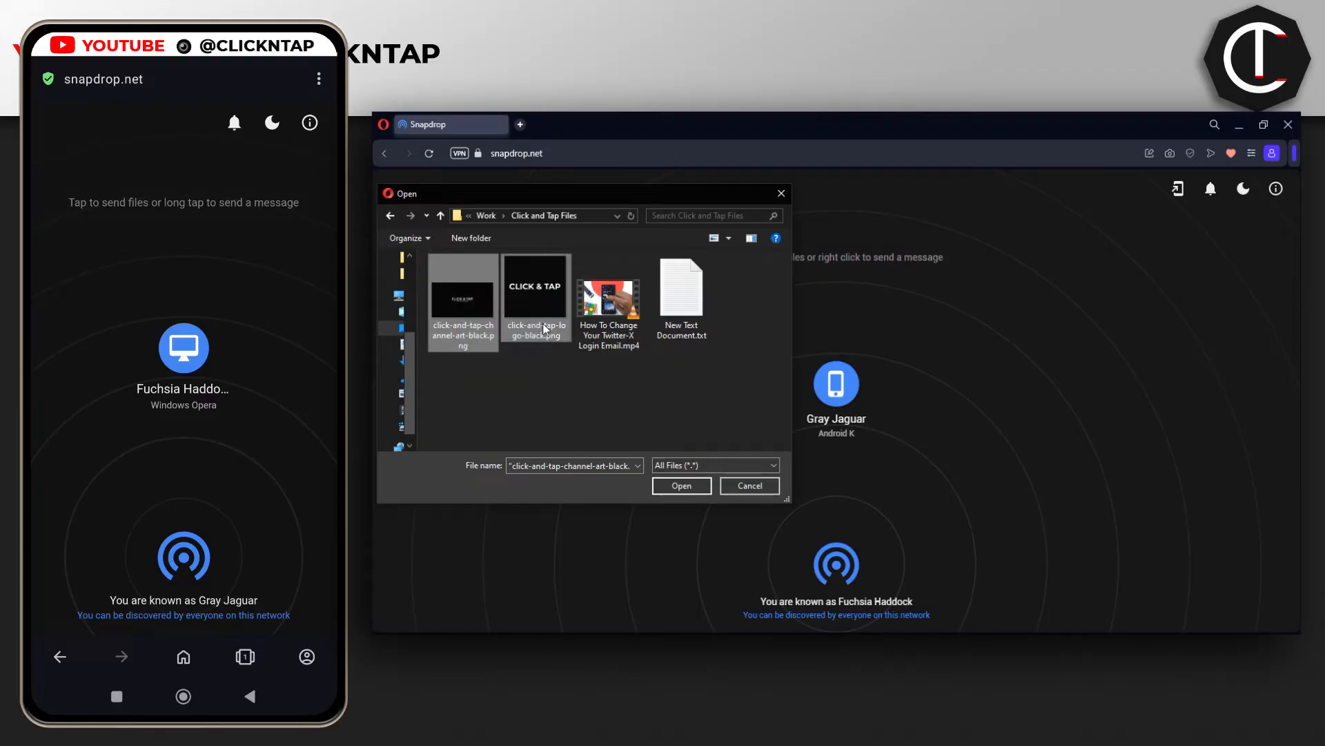
mouse_move(536, 296)
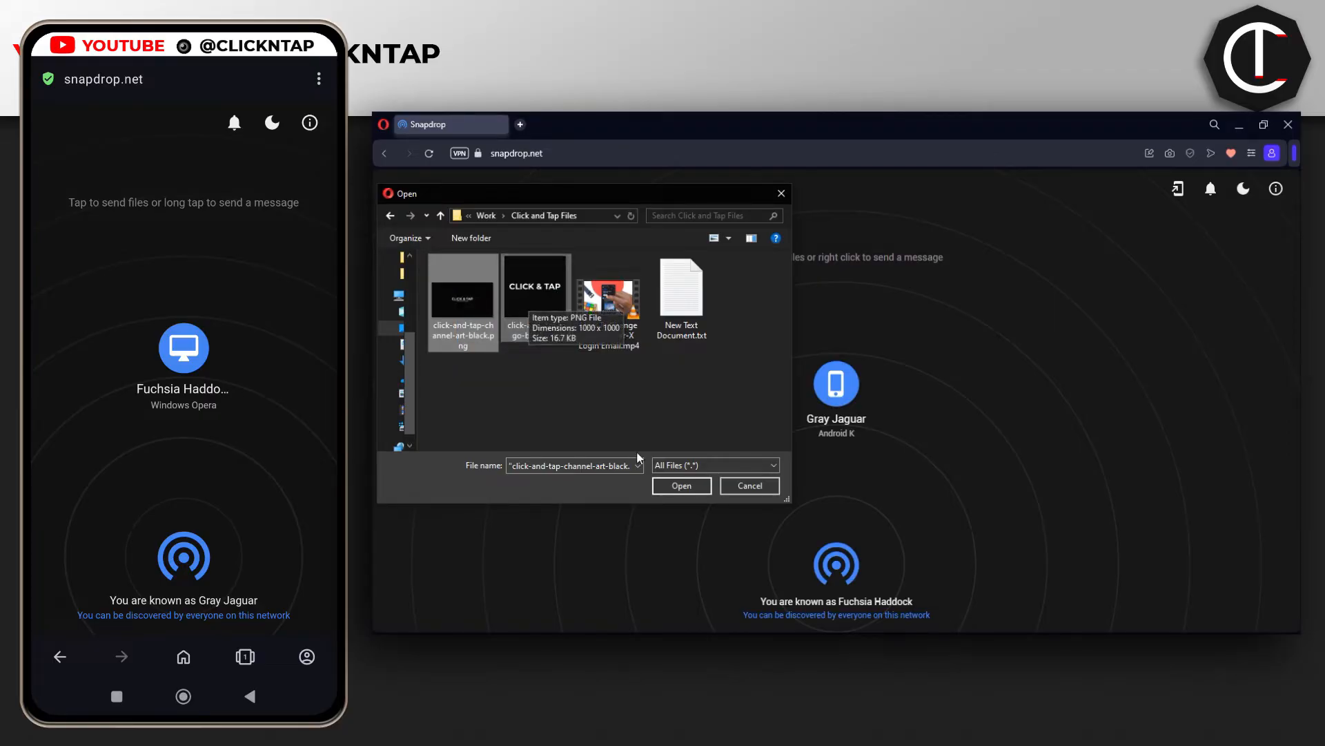
click(682, 486)
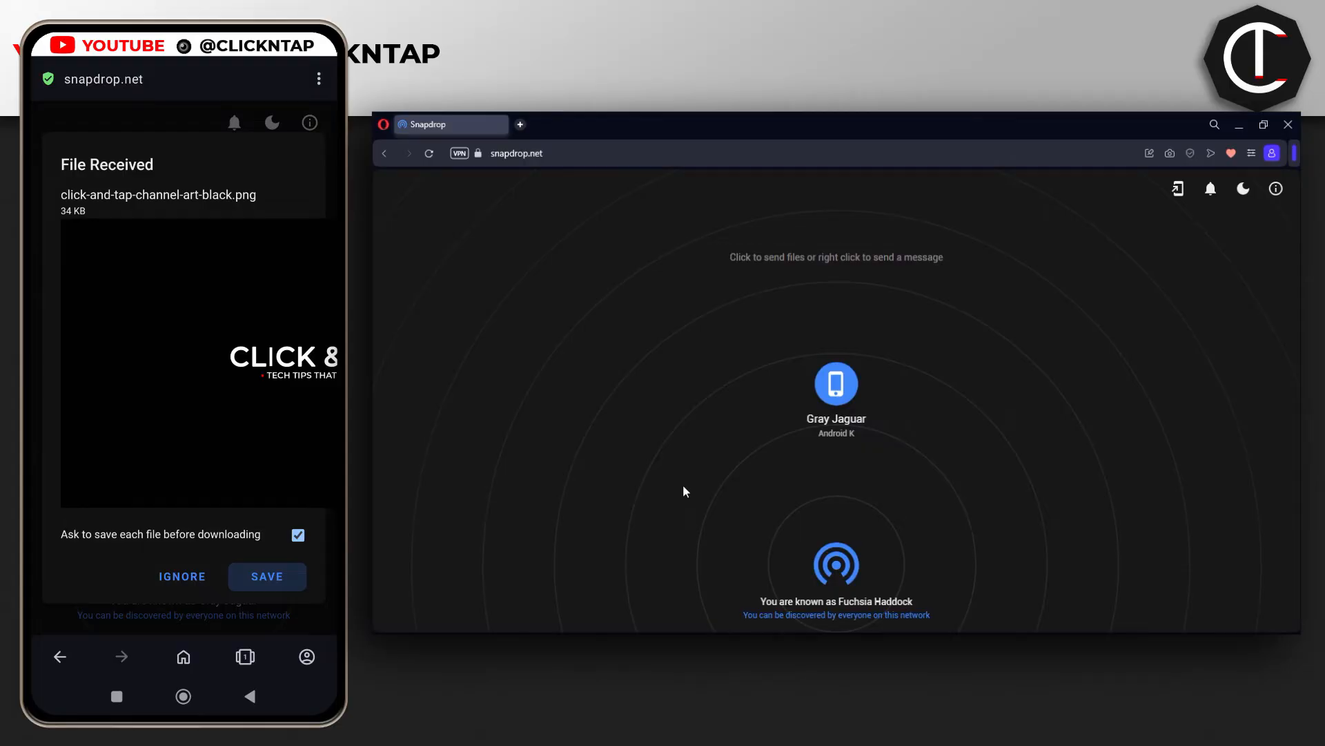
Step: Save the received channel art and logo PNG files on the phone from each File Received prompt
click(266, 577)
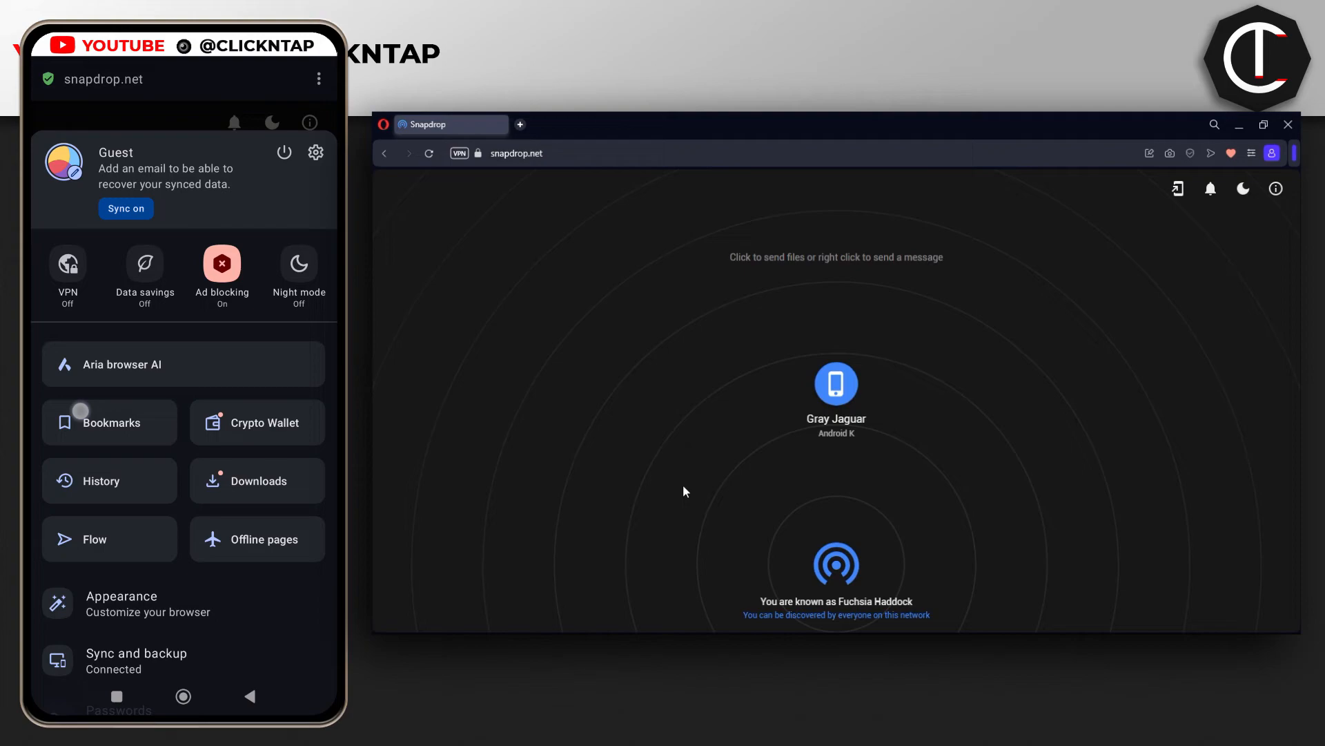
click(257, 480)
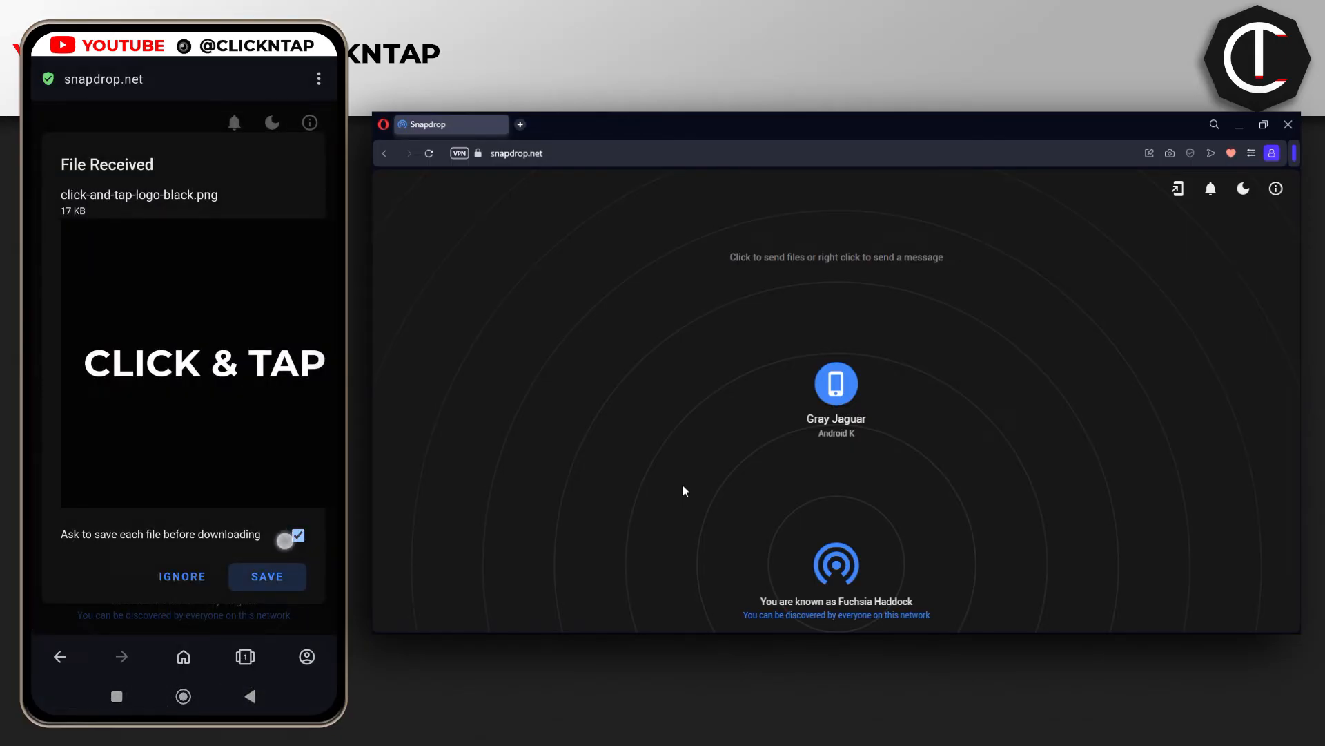
click(293, 536)
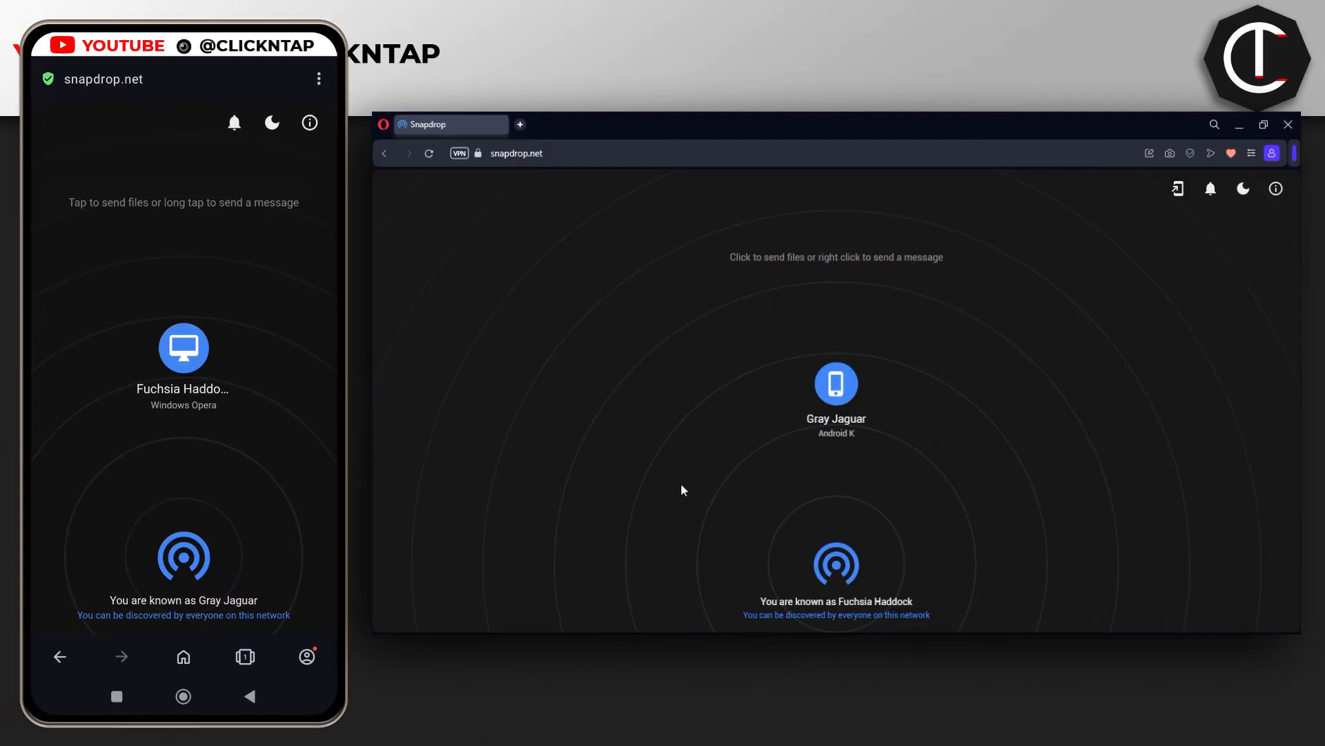
mouse_move(566, 405)
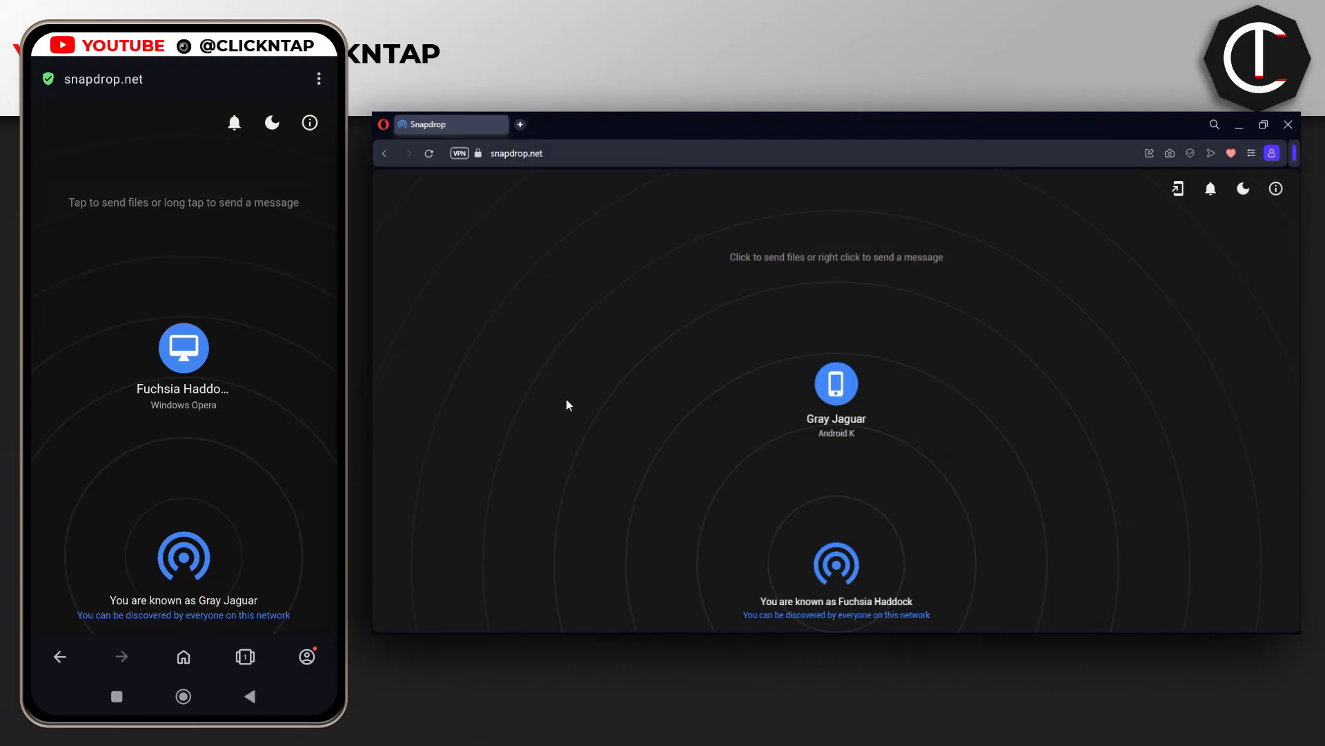
mouse_move(623, 355)
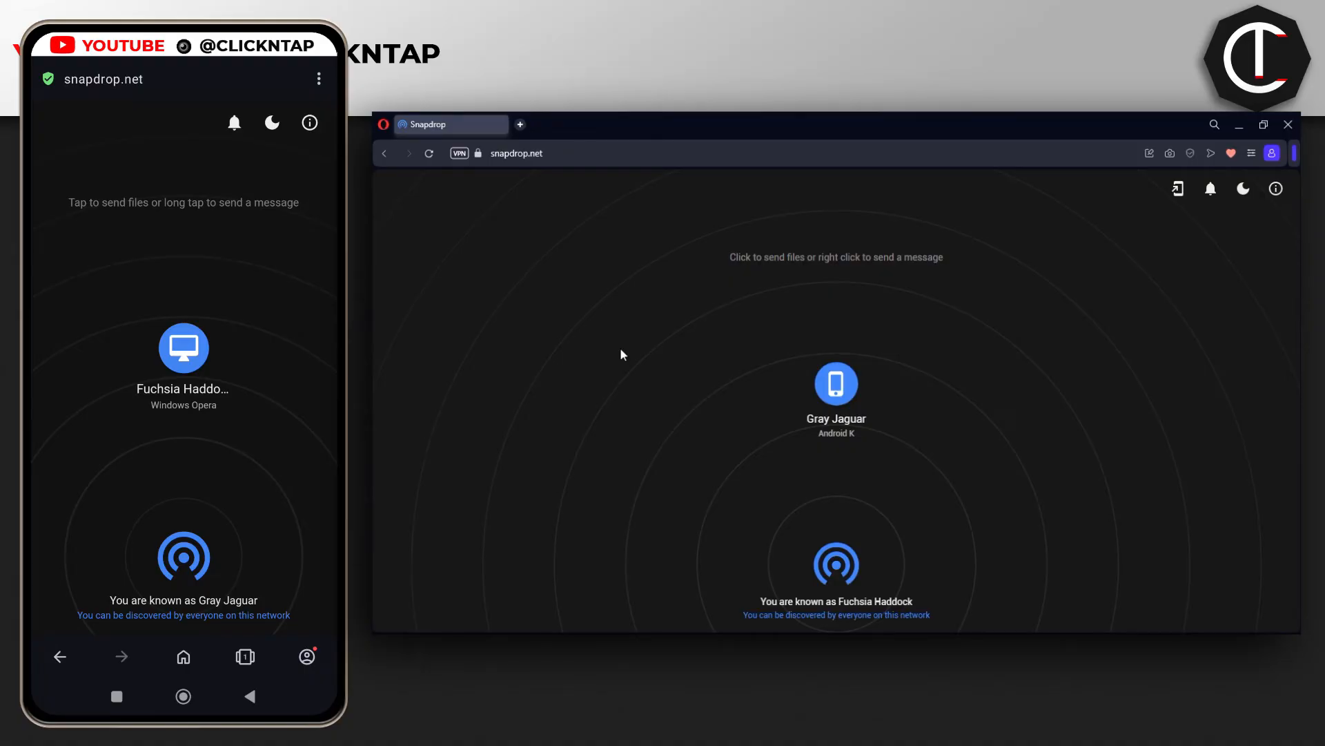
Step: Send the message "random text or link" from the phone to the PC and copy it there
click(184, 348)
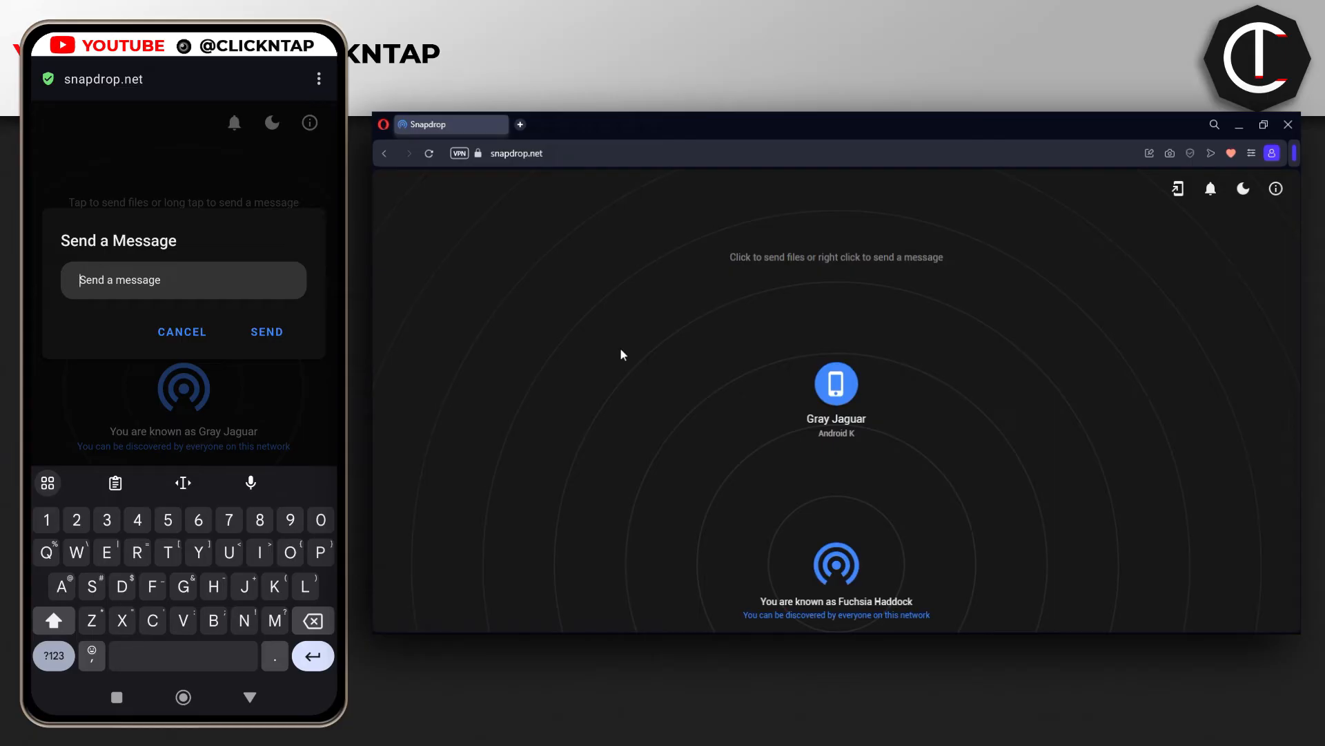
click(182, 279)
text(random text or link)
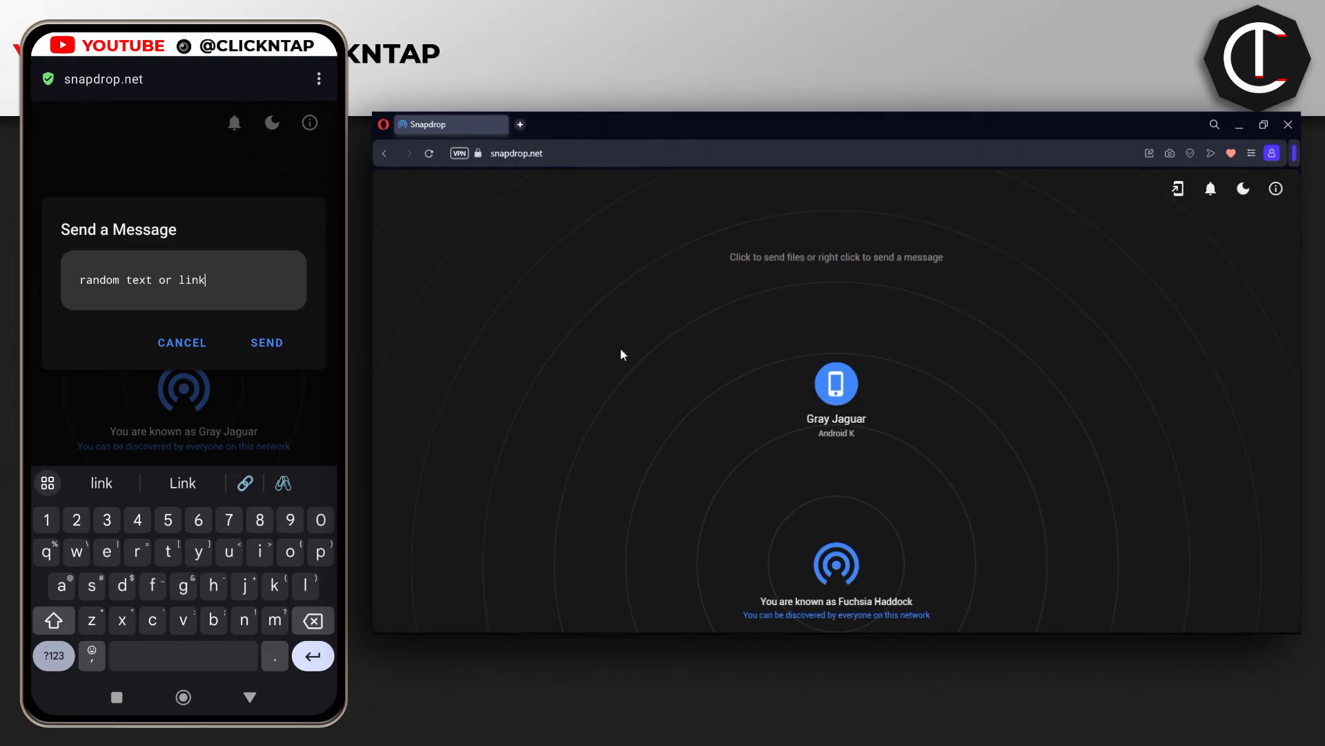
click(266, 342)
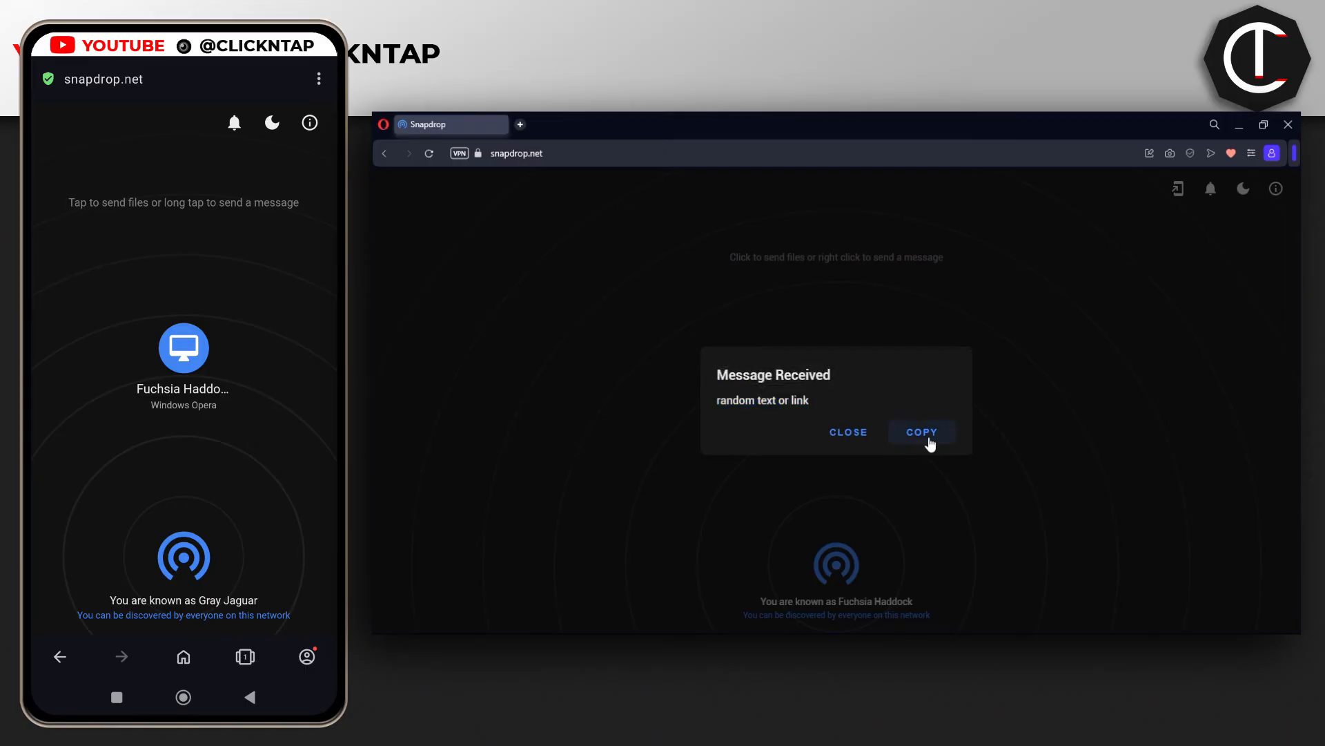
click(922, 433)
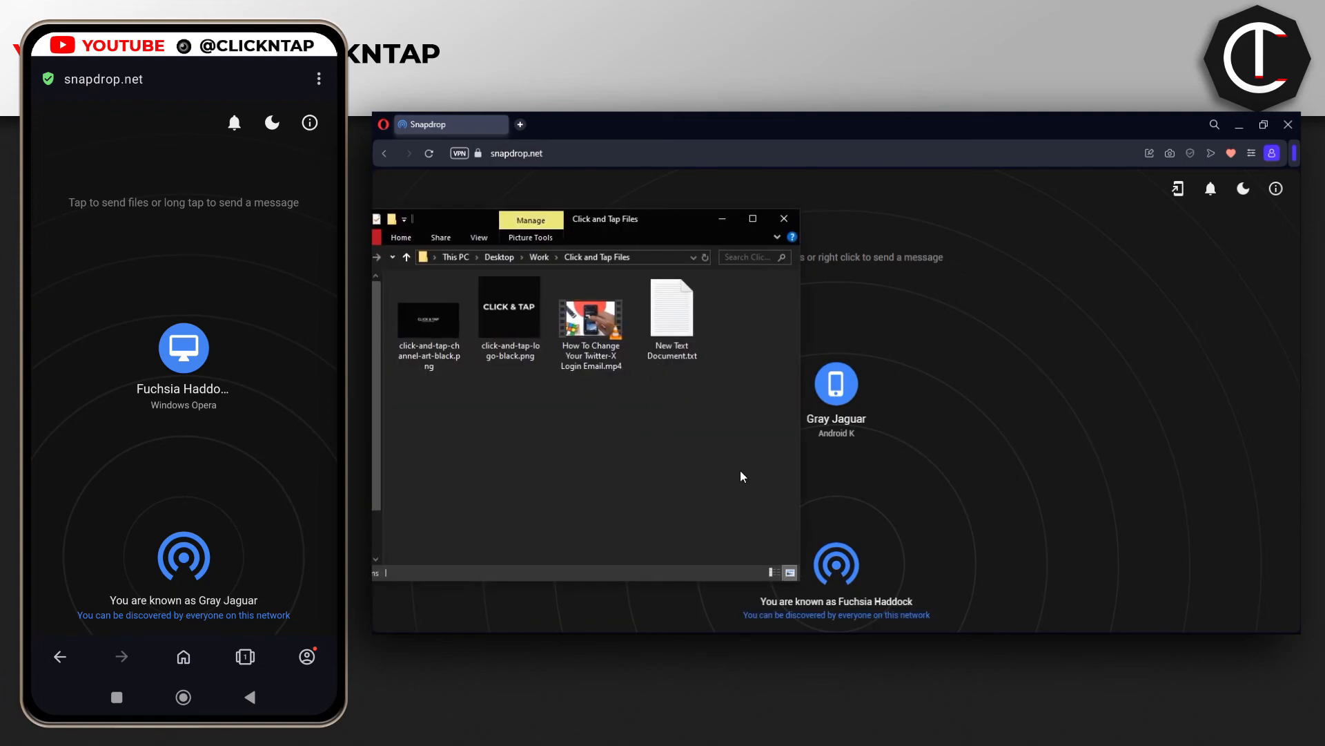
mouse_move(837, 384)
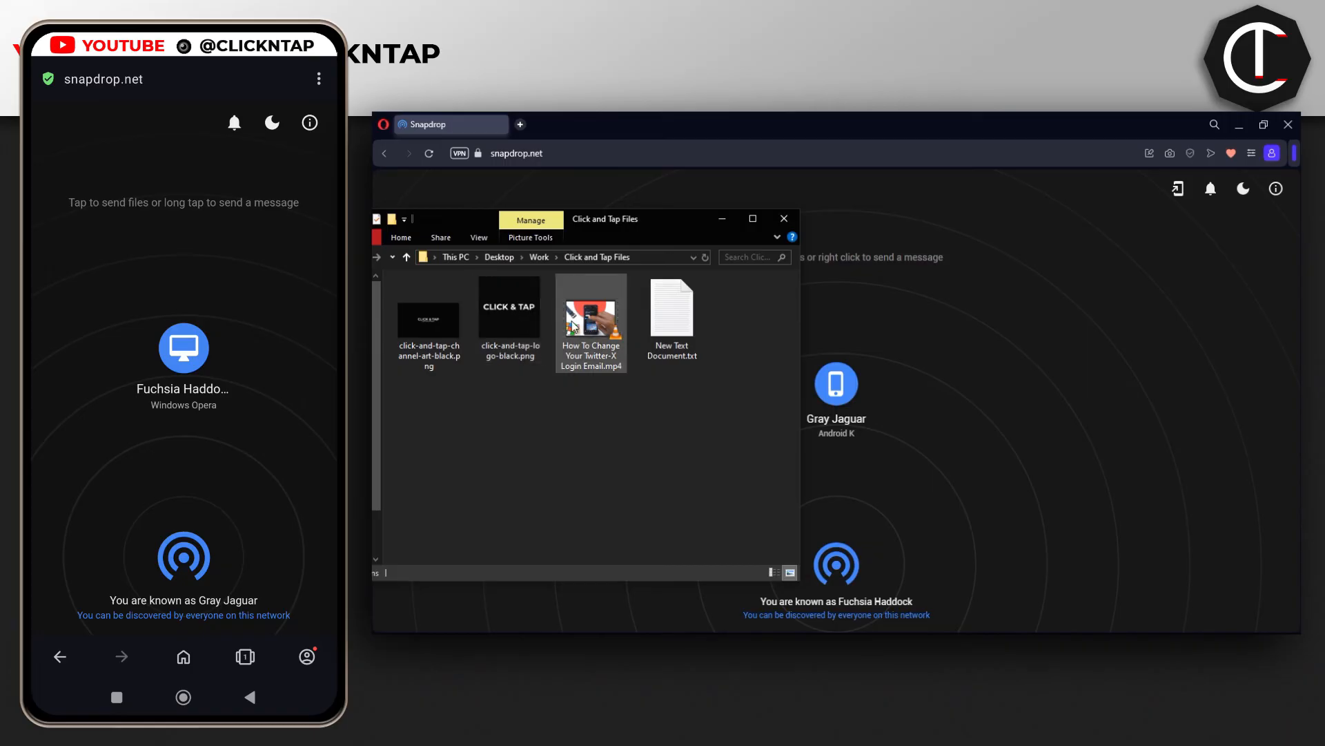
Step: Drag the How To Change Your Twitter-X Login Email mp4 onto the Gray Jaguar device
click(591, 315)
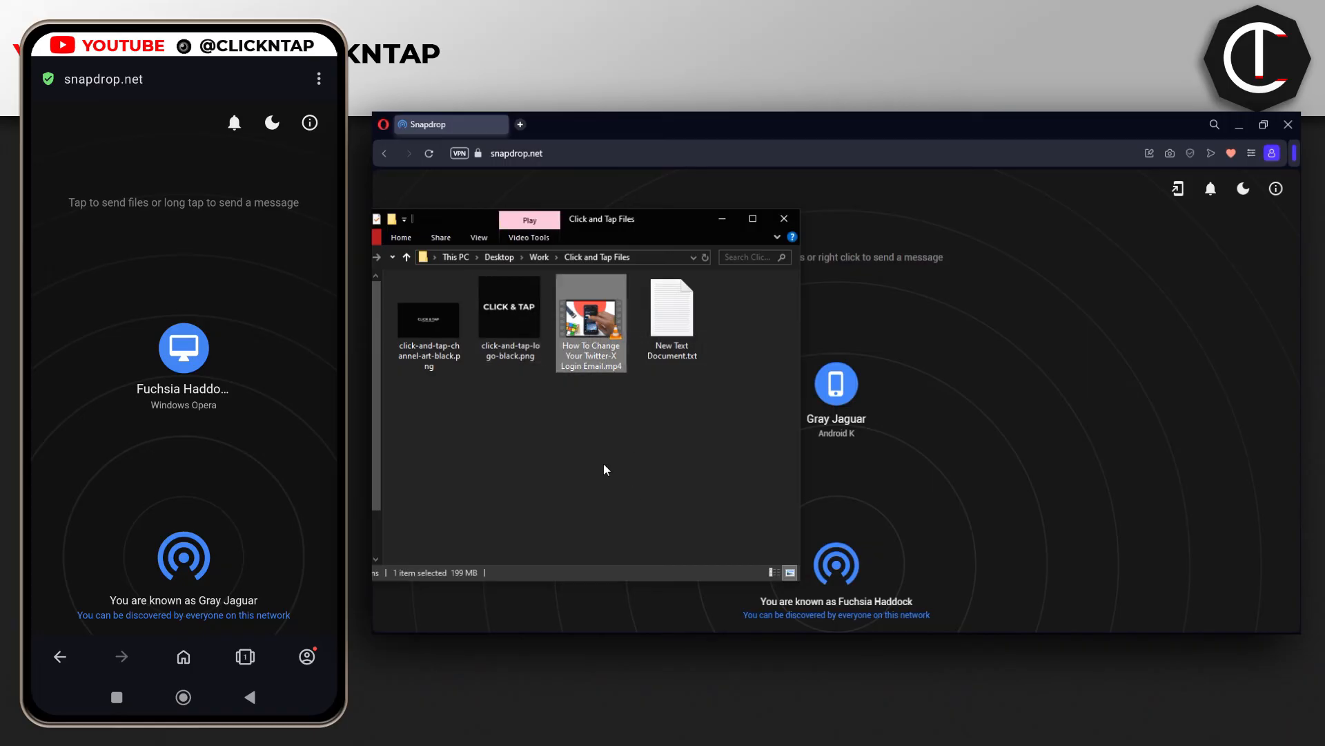
drag(589, 318, 847, 363)
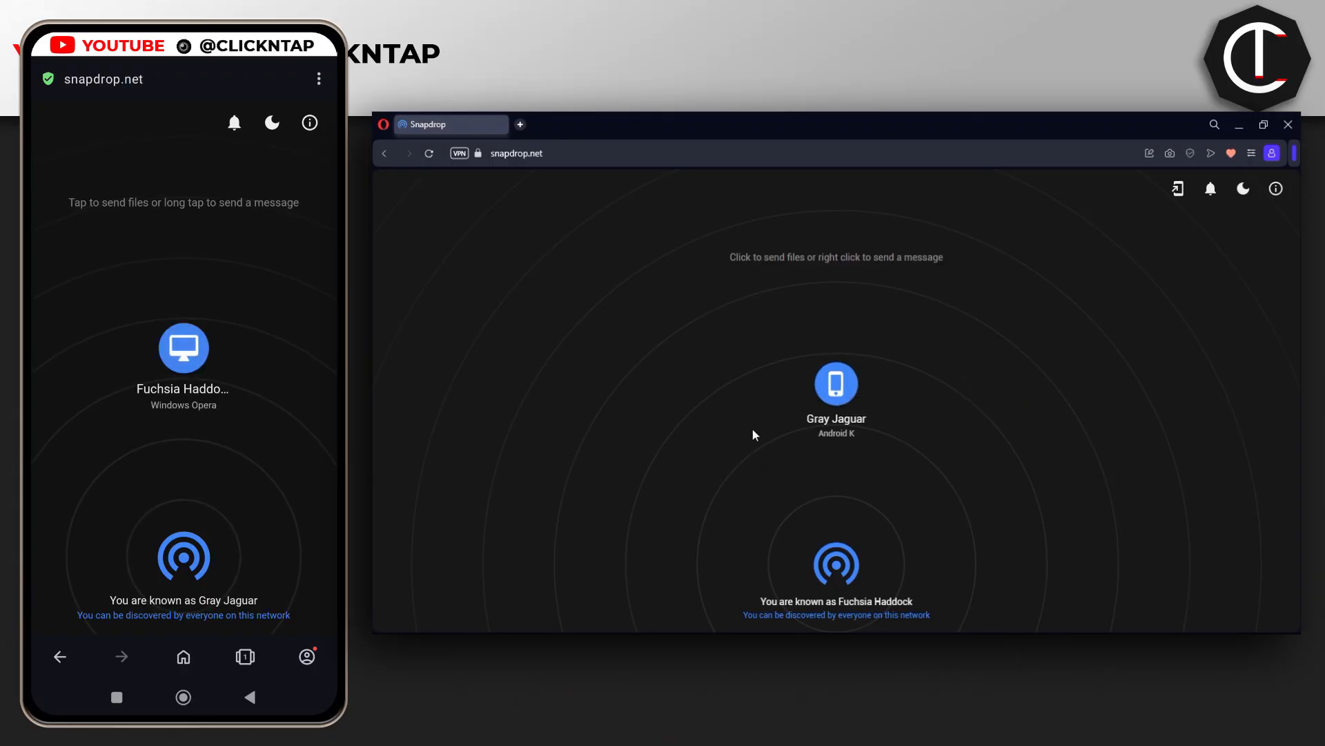
mouse_move(815, 555)
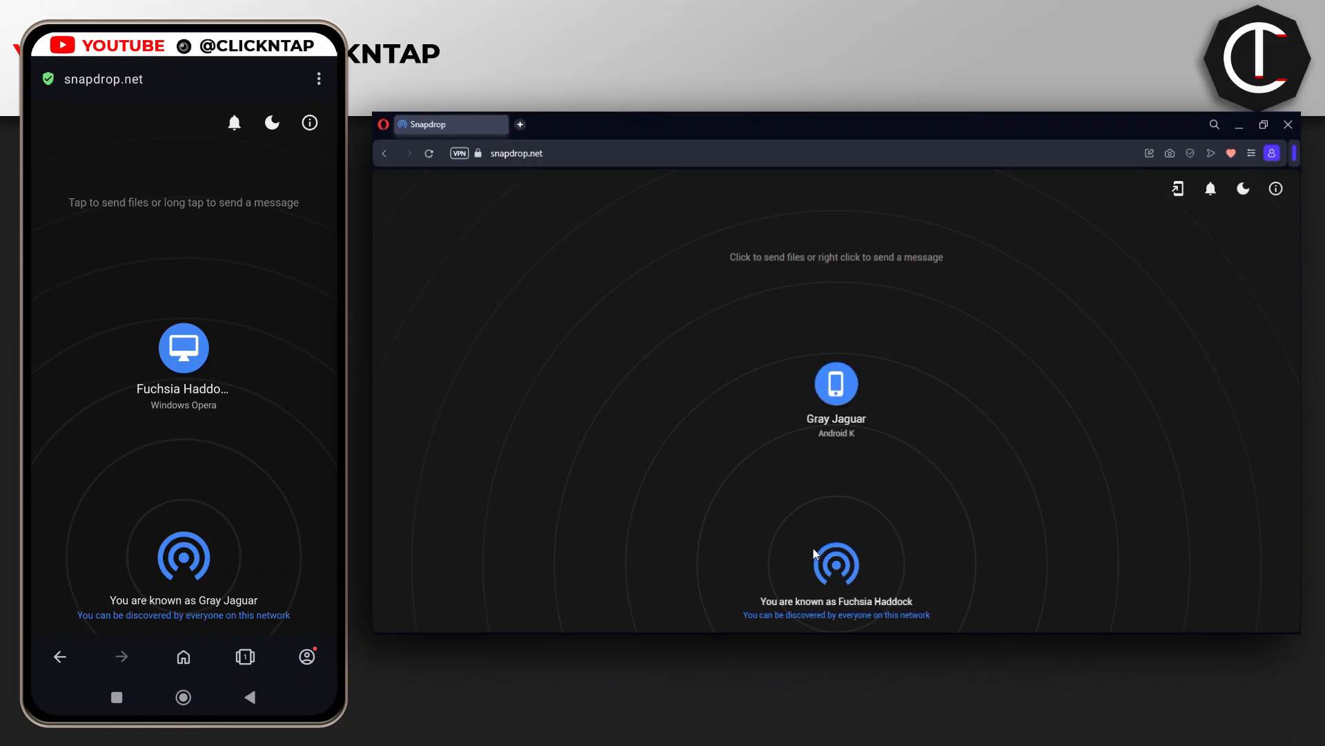
mouse_move(800, 600)
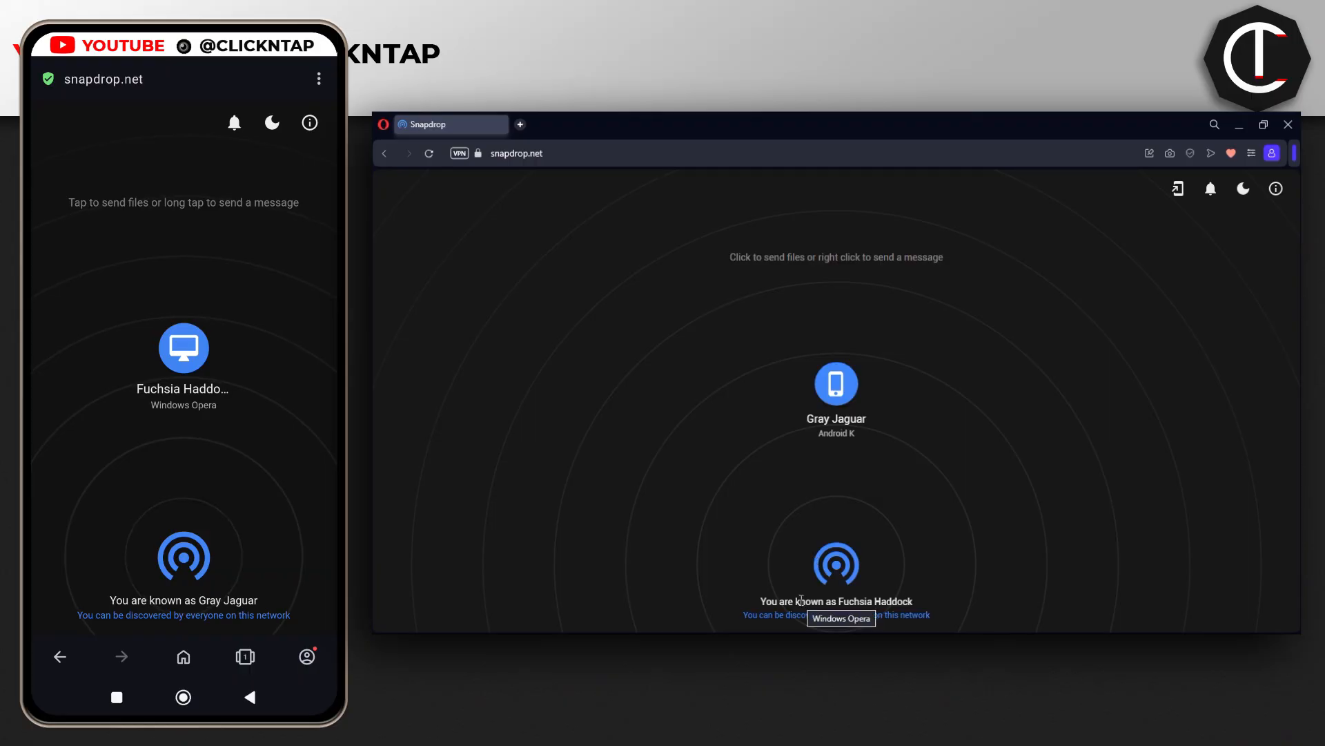
mouse_move(977, 578)
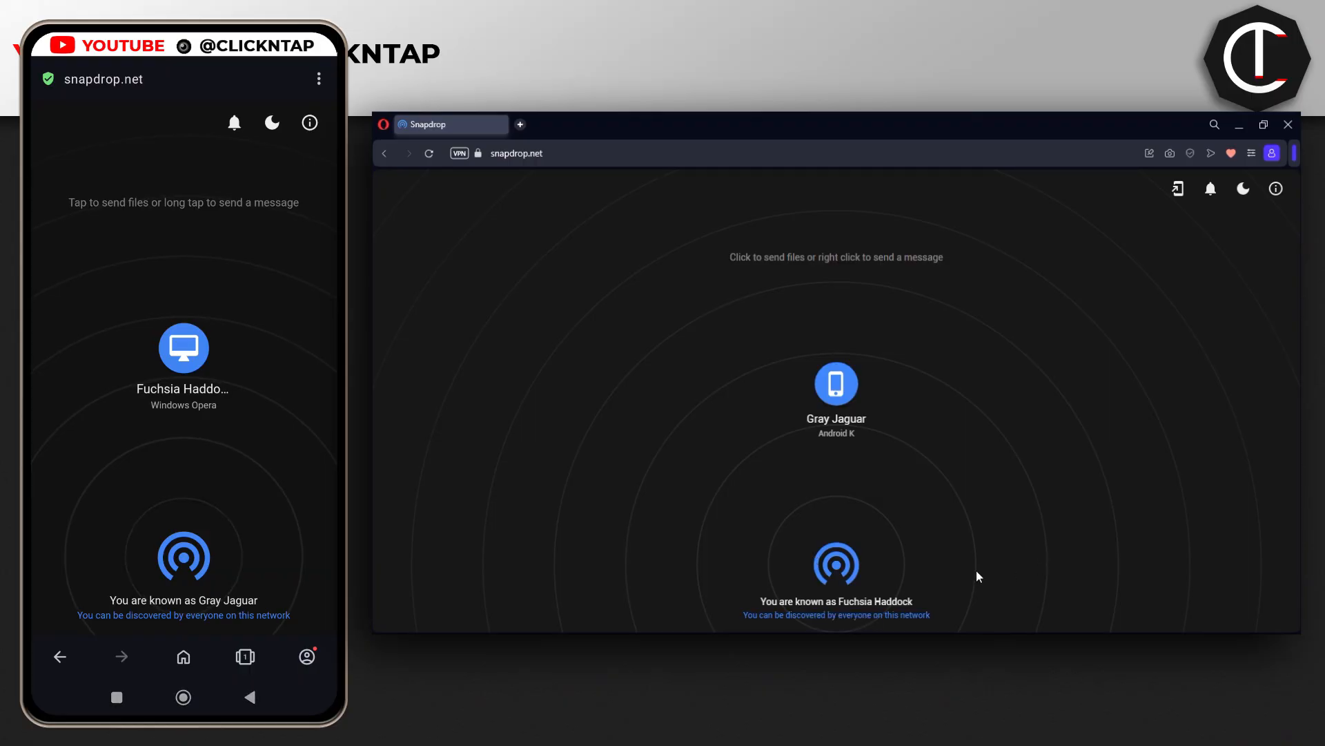
double_click(875, 602)
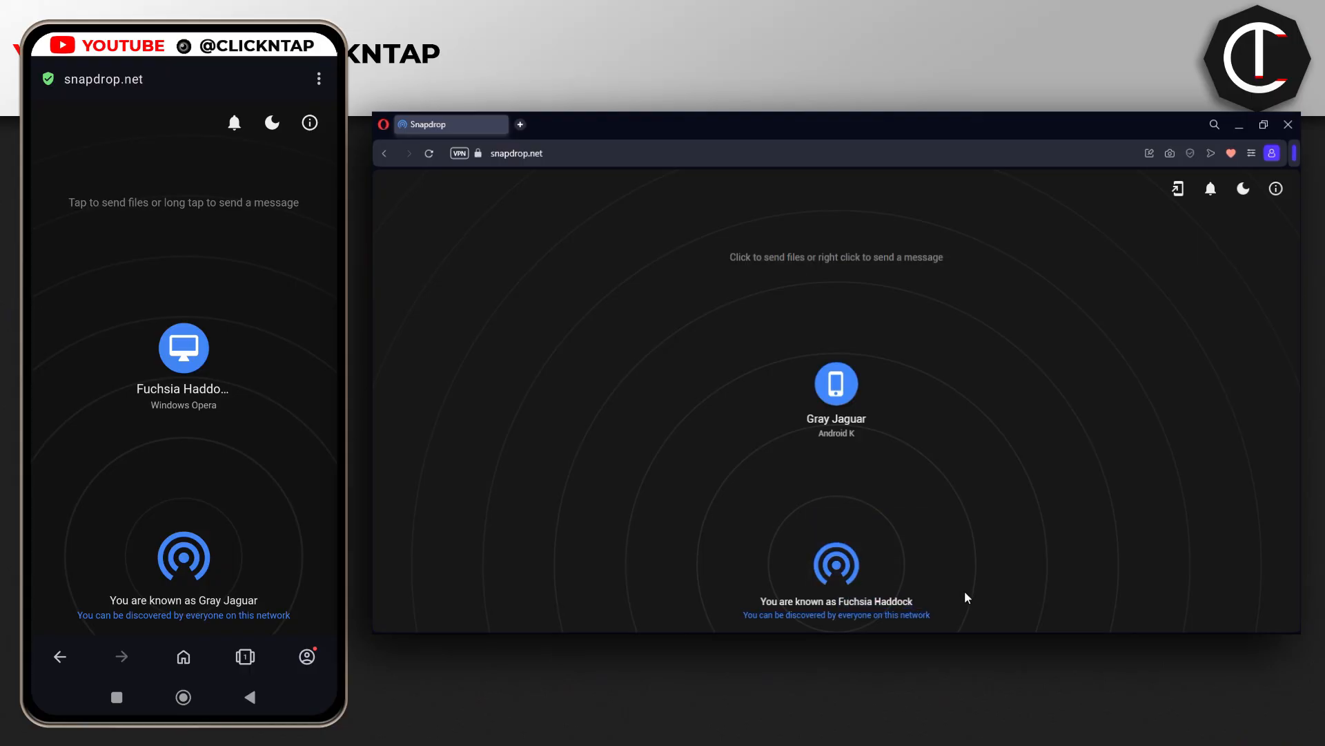
mouse_move(1060, 497)
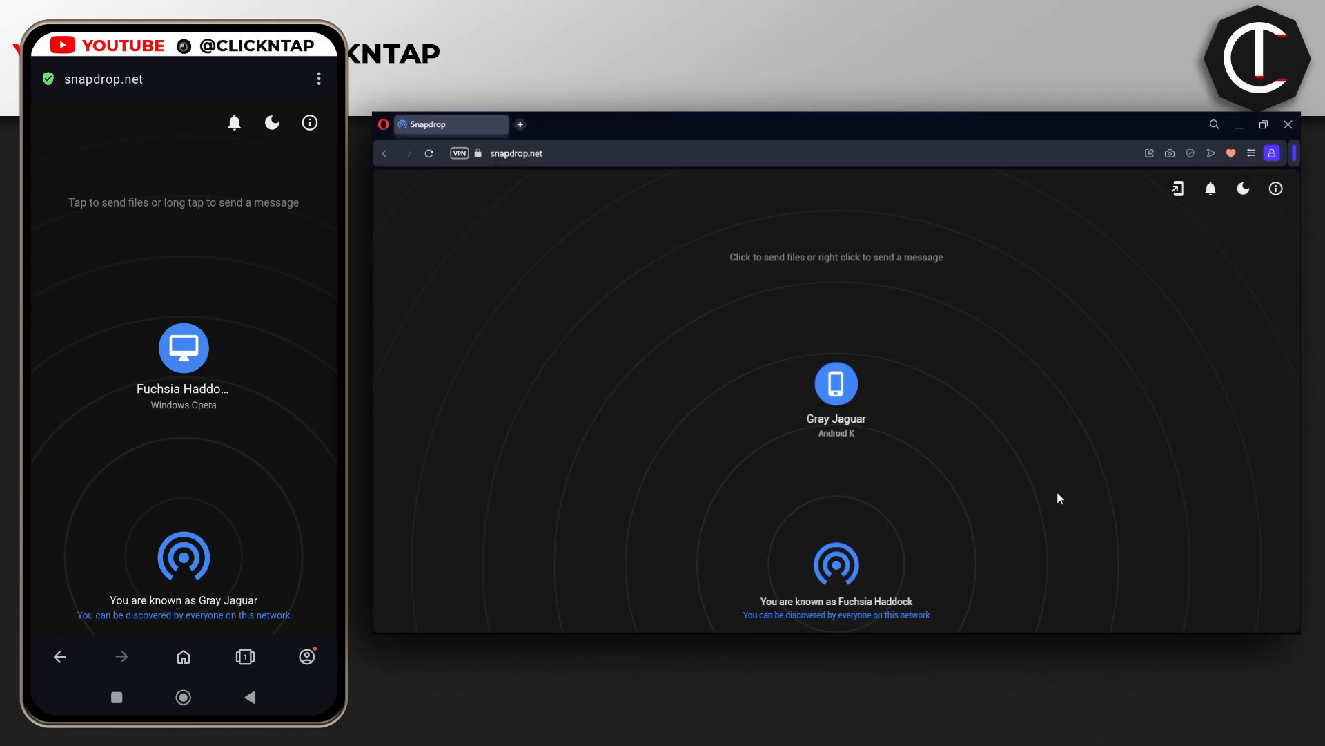